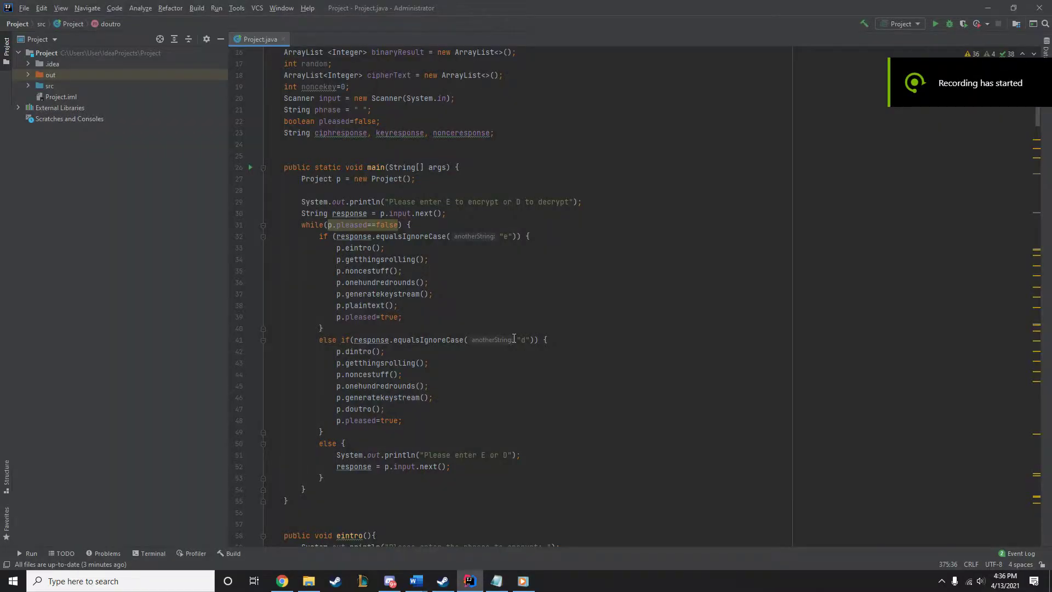
# - Mark the eintro call in the encrypt branch and the arrayRefresh call ending eintro
pyautogui.scroll(3)
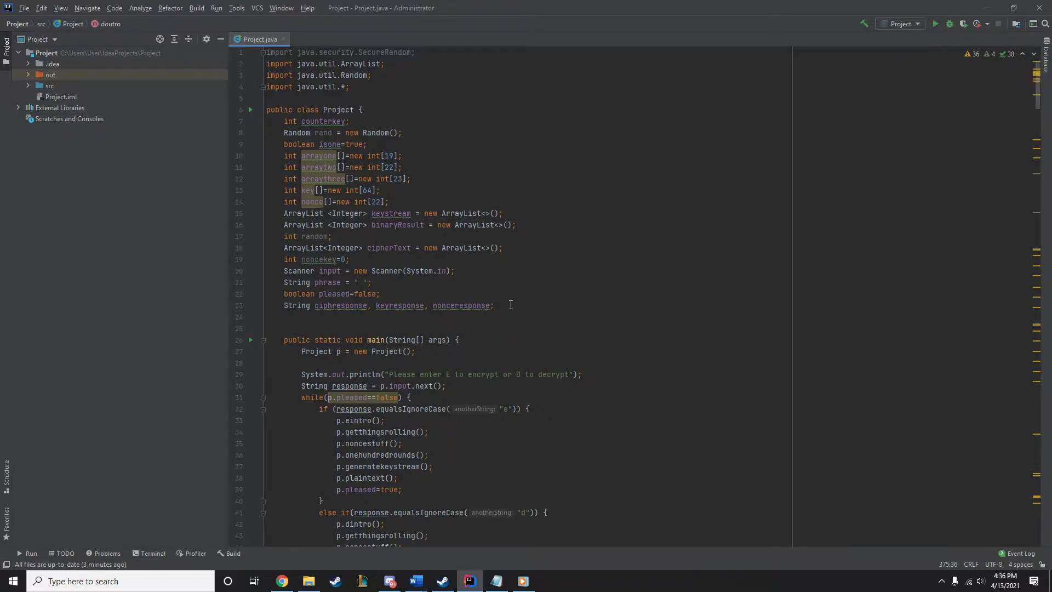
pyautogui.scroll(-3)
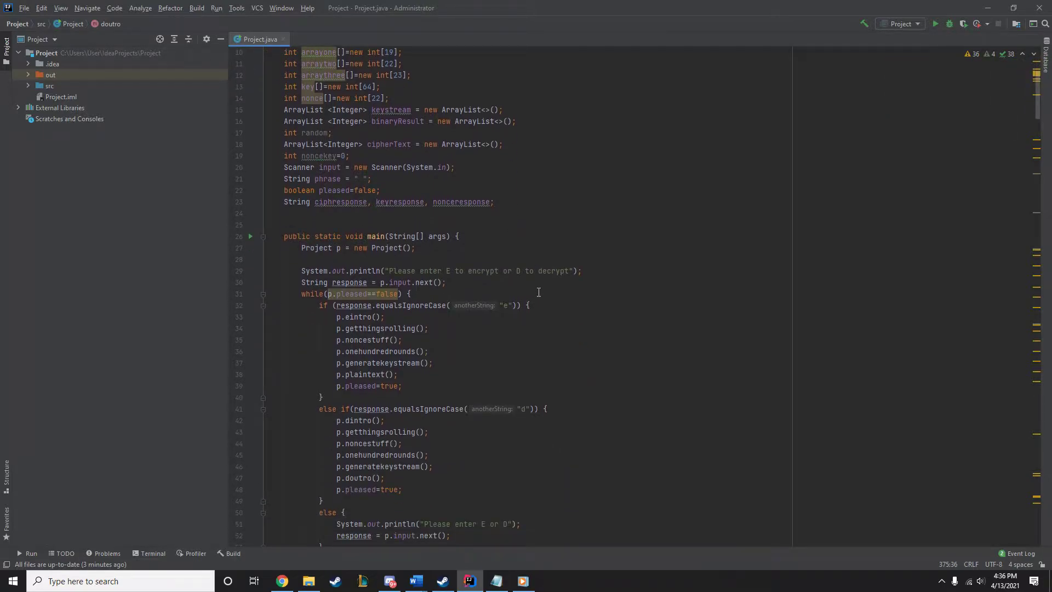
pyautogui.scroll(-3)
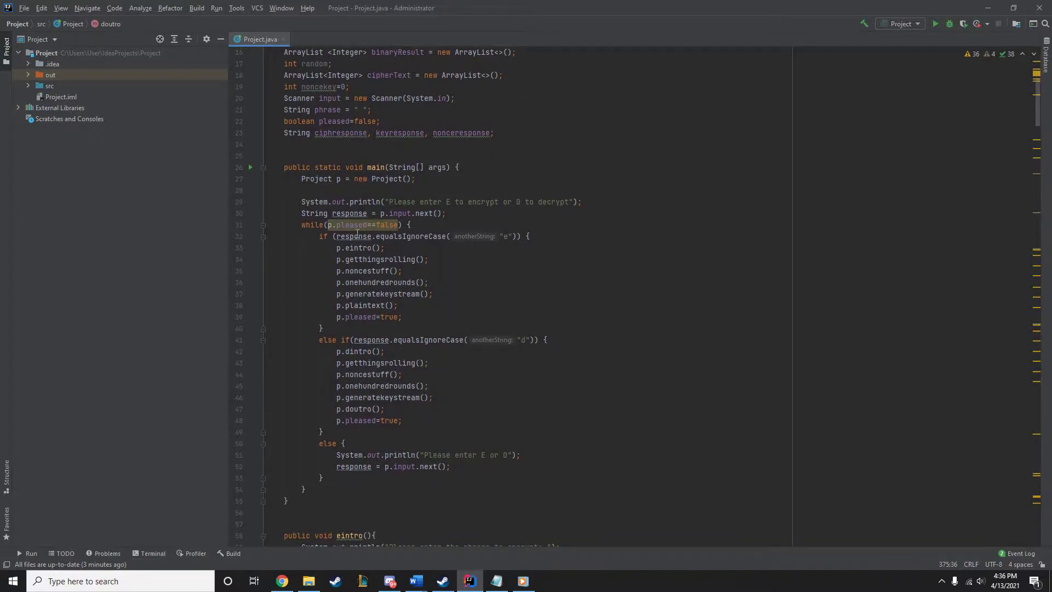
pyautogui.moveTo(550, 208)
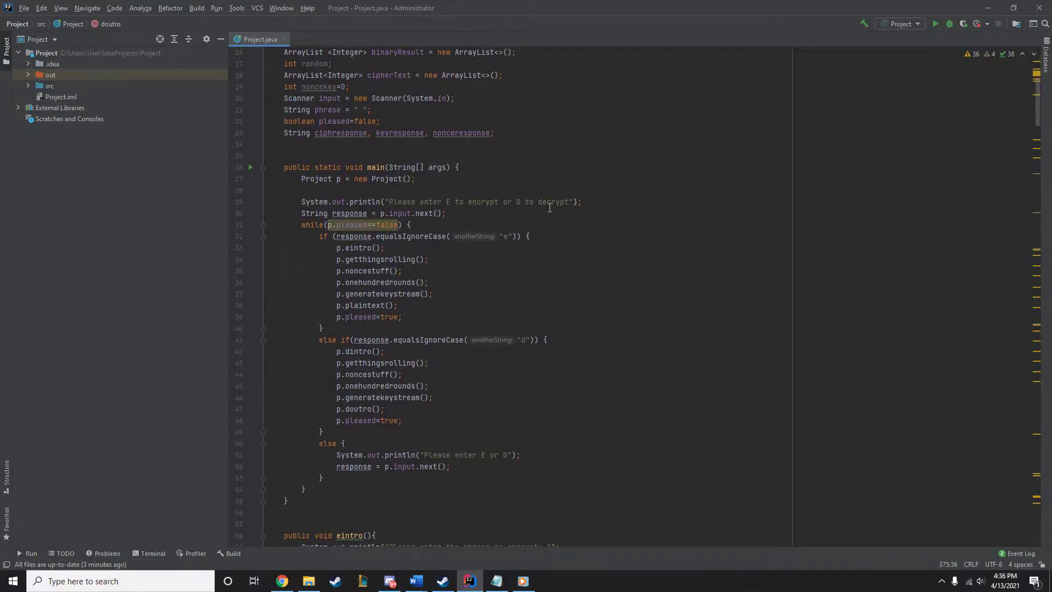
pyautogui.moveTo(462, 217)
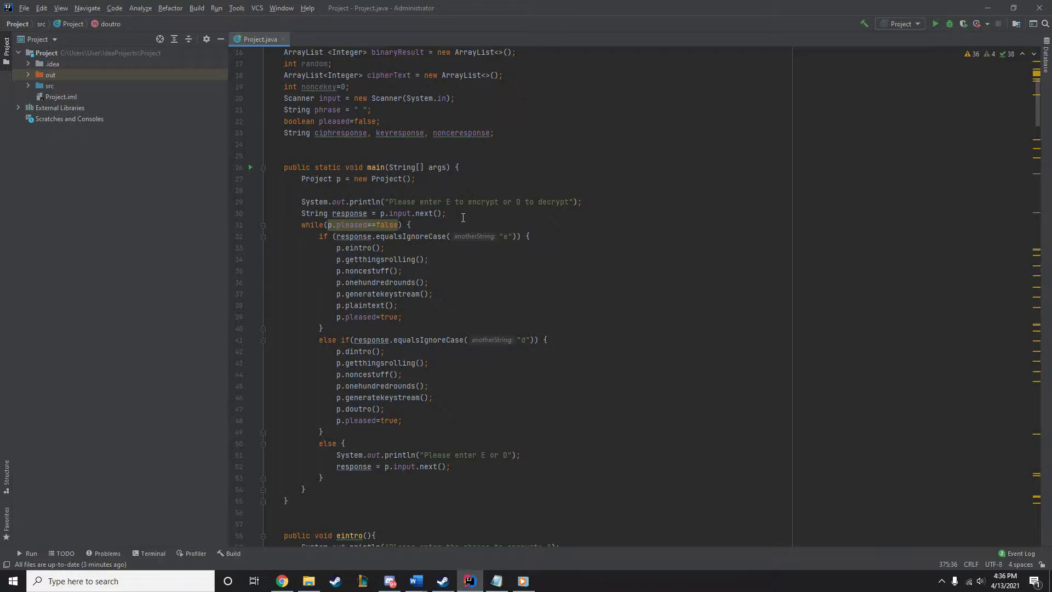
pyautogui.moveTo(376, 253)
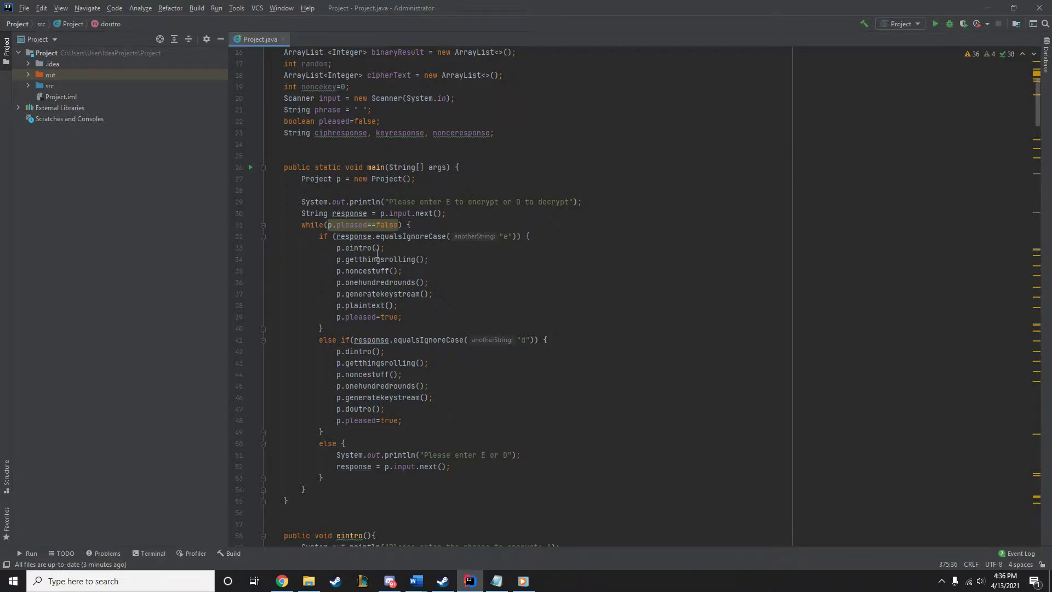
pyautogui.click(355, 248)
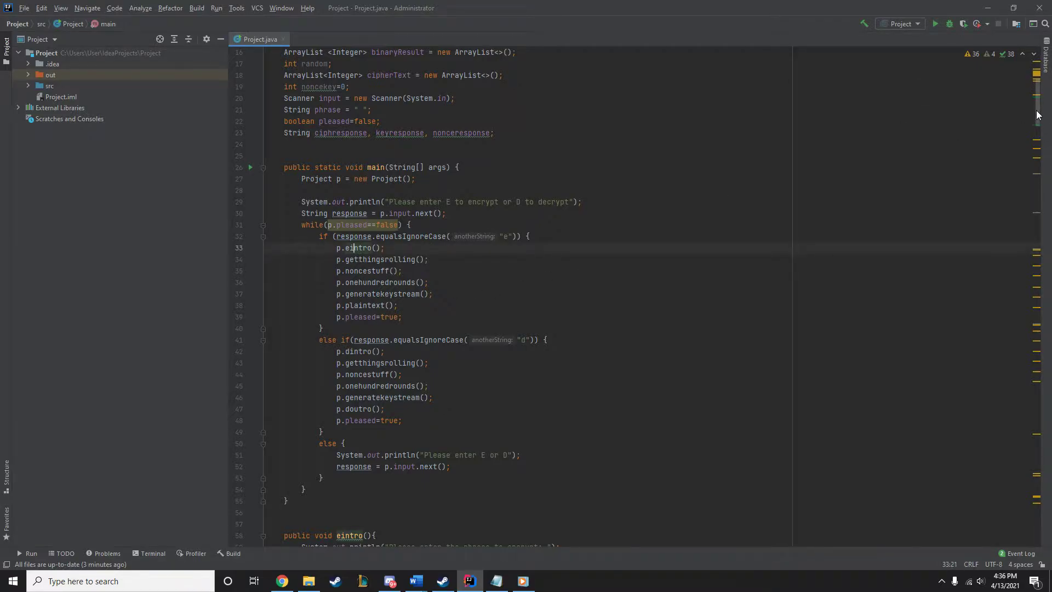
pyautogui.scroll(-3)
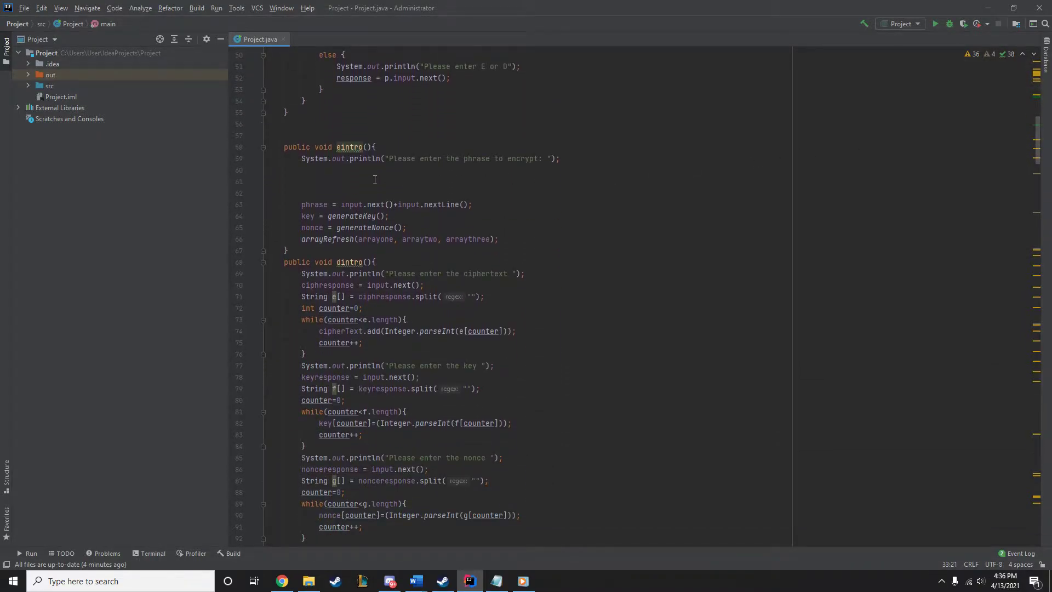
pyautogui.moveTo(356, 214)
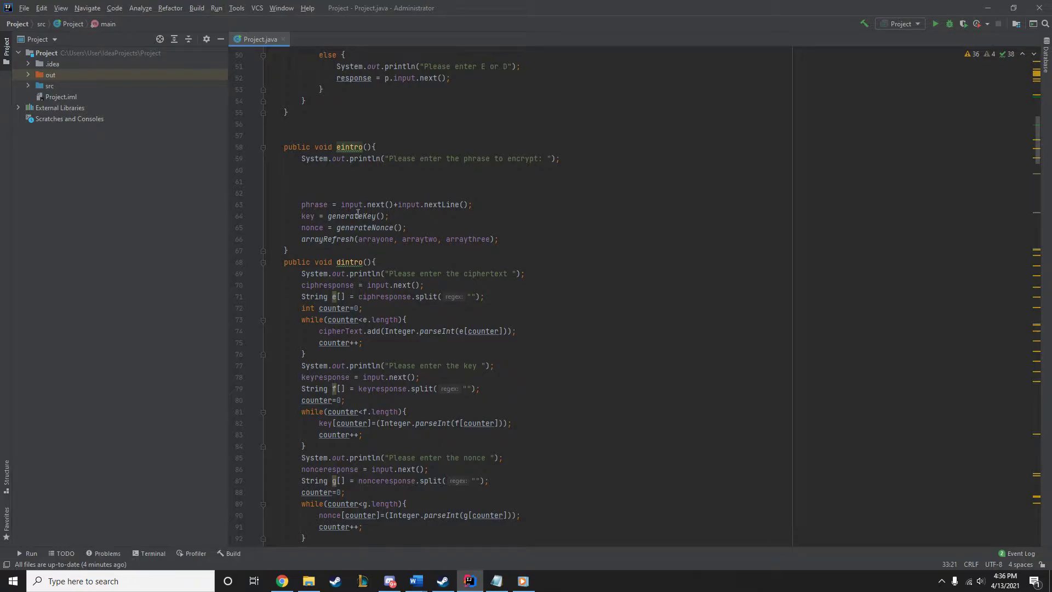
pyautogui.click(309, 228)
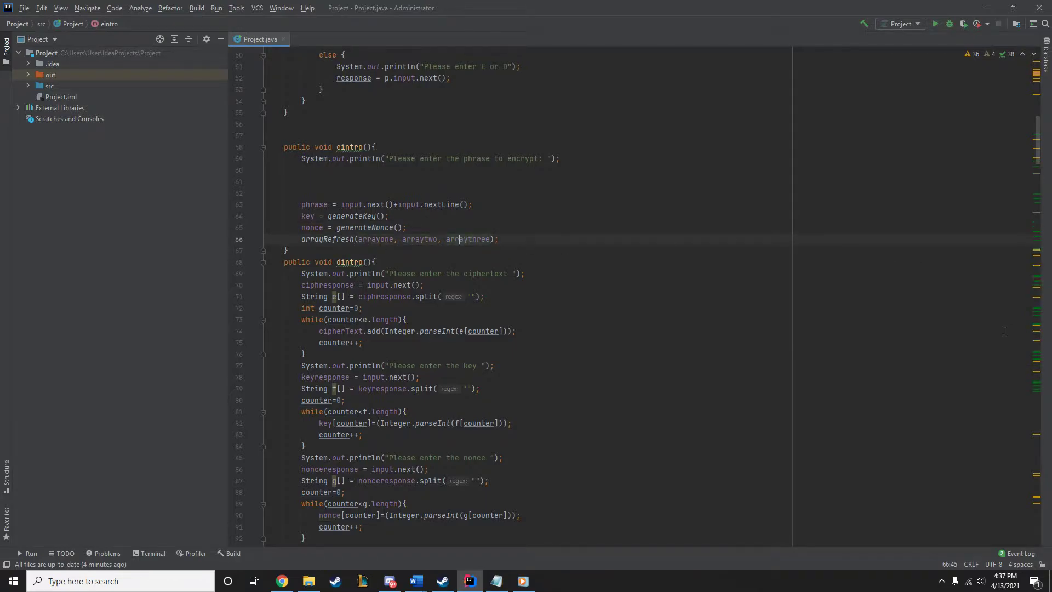
# - Pick out the arrayone and arraytwo feedback lines in getthingsrolling
pyautogui.scroll(3)
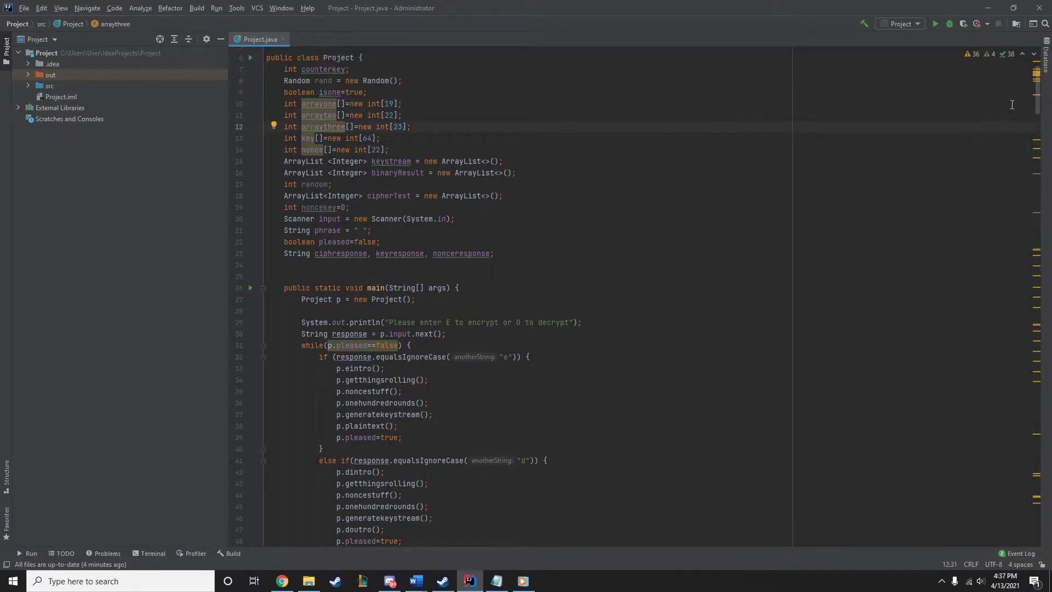
pyautogui.scroll(-3)
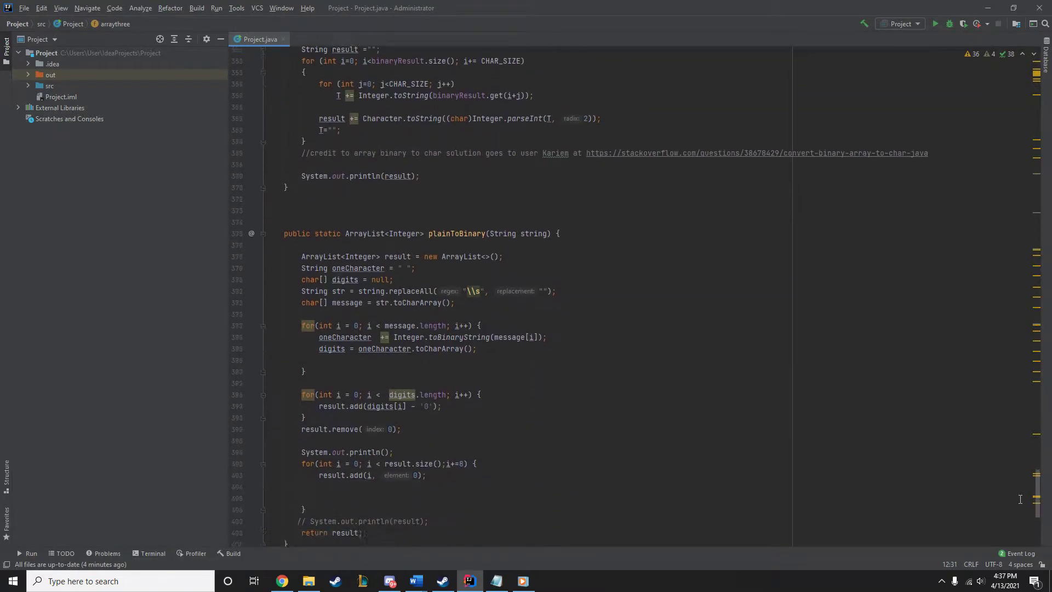
pyautogui.scroll(3)
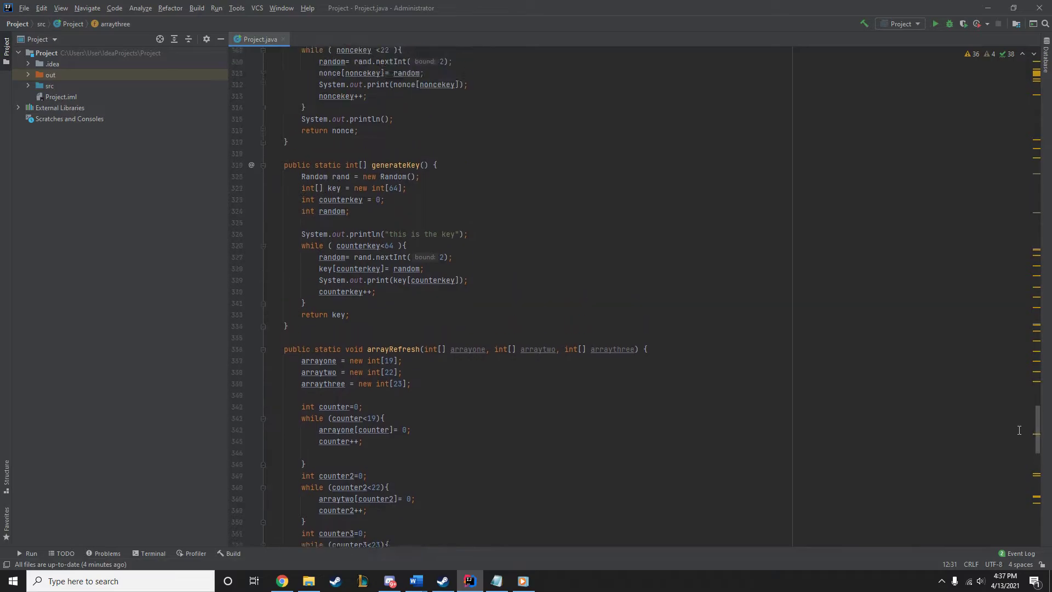
pyautogui.scroll(3)
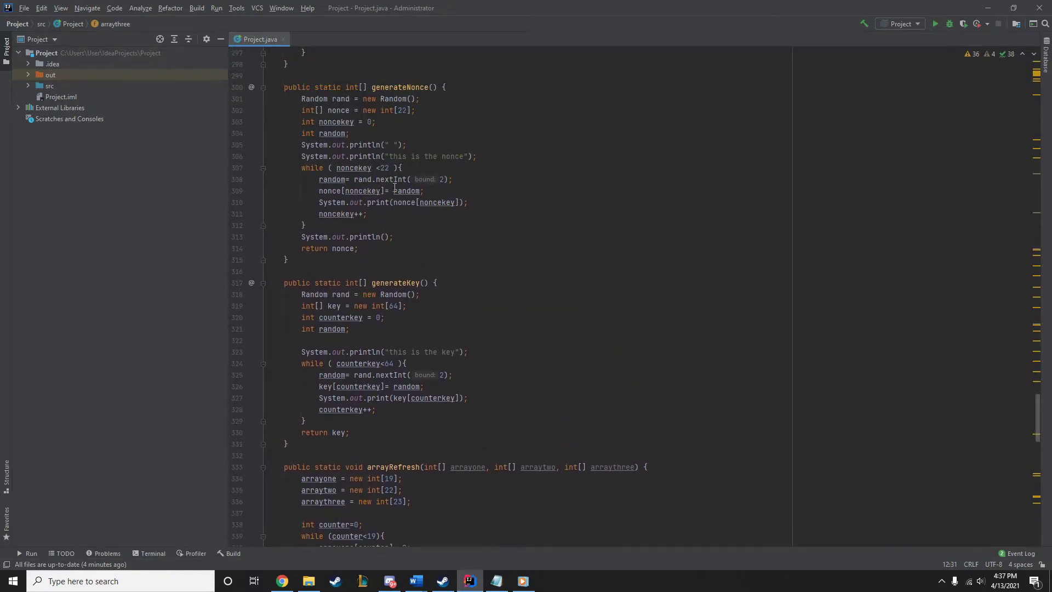
pyautogui.moveTo(637, 227)
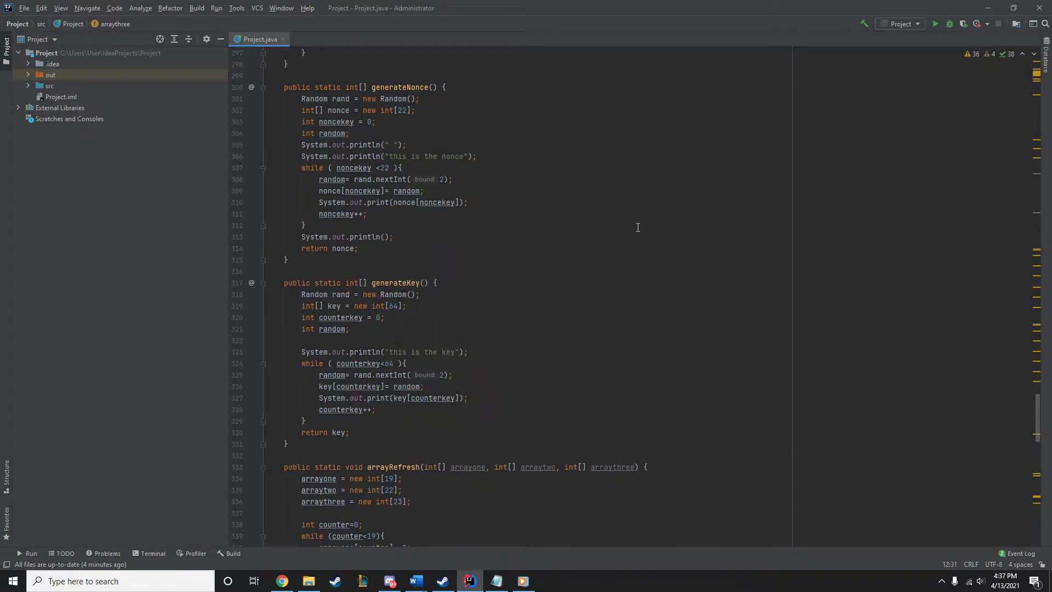
pyautogui.moveTo(391, 281)
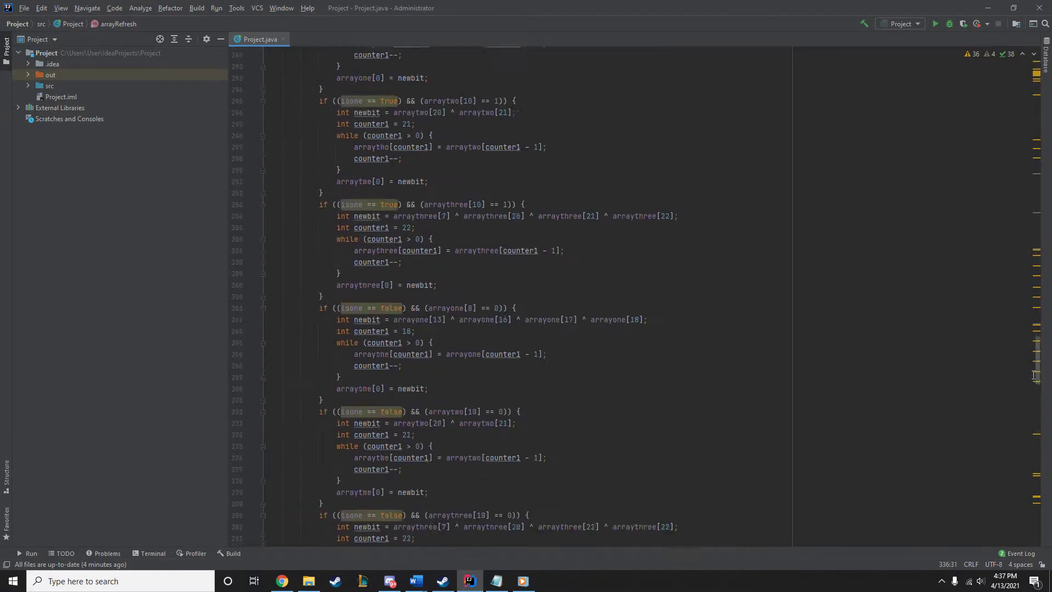
pyautogui.scroll(3)
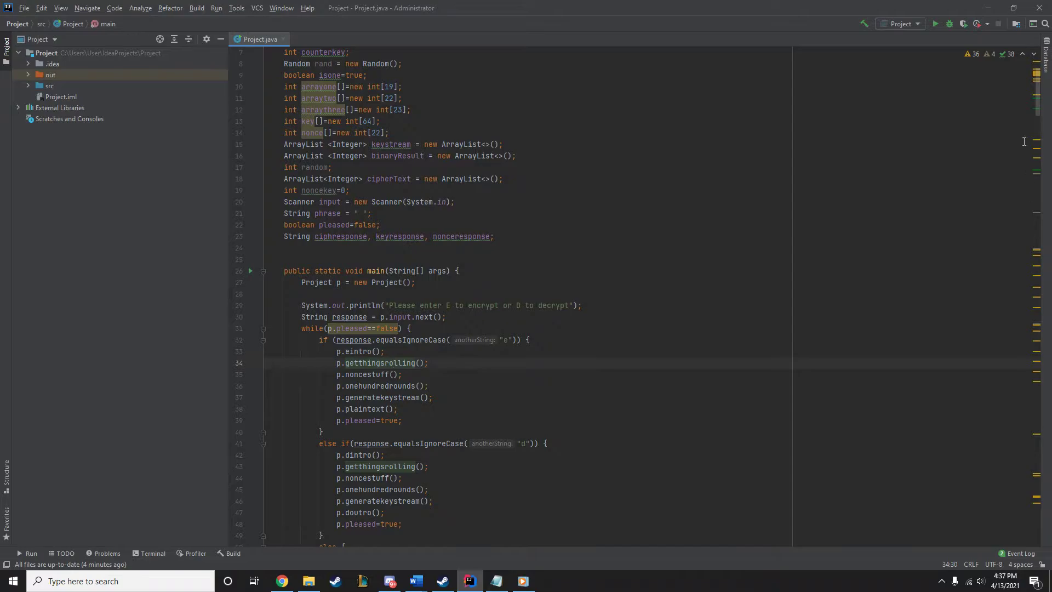
pyautogui.scroll(-3)
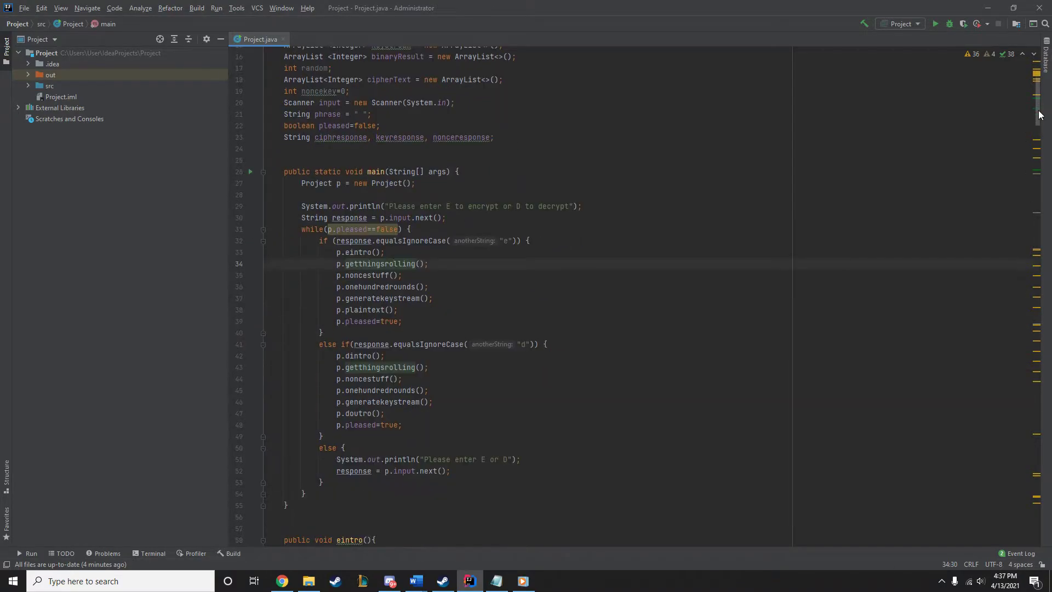
pyautogui.scroll(-3)
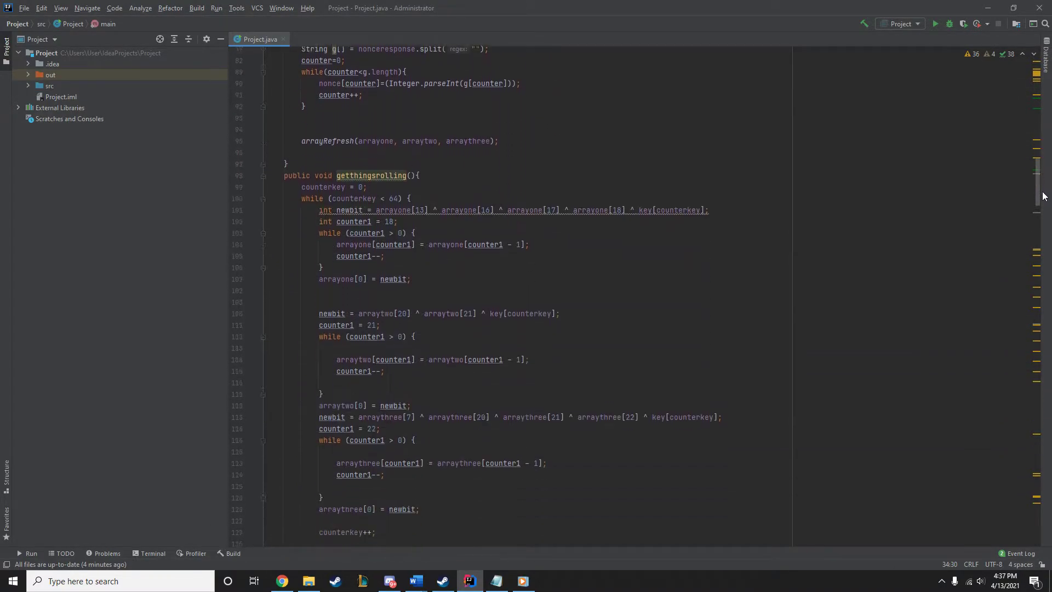
pyautogui.scroll(-3)
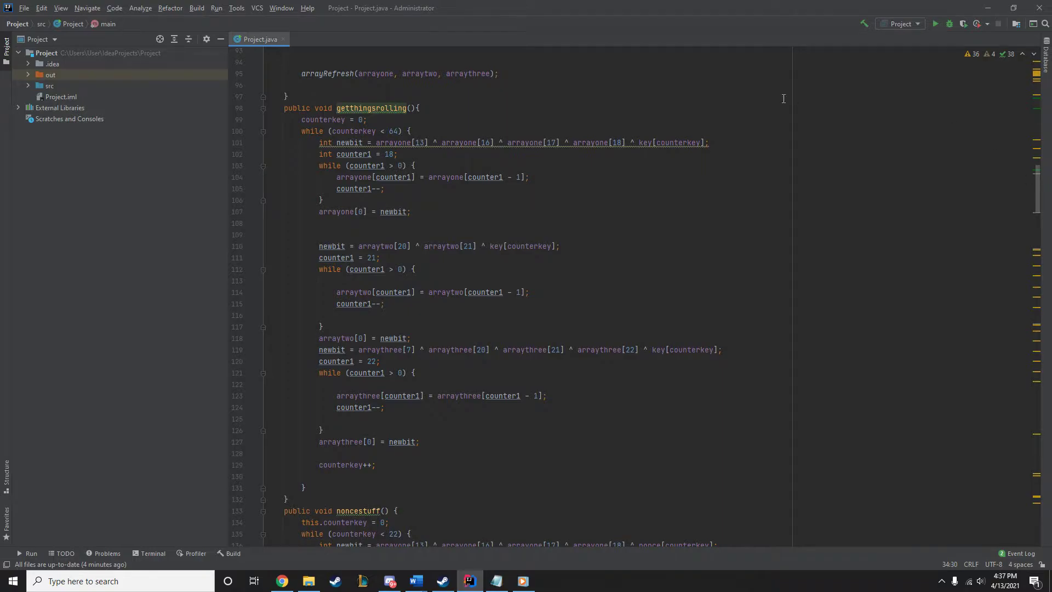
pyautogui.click(444, 143)
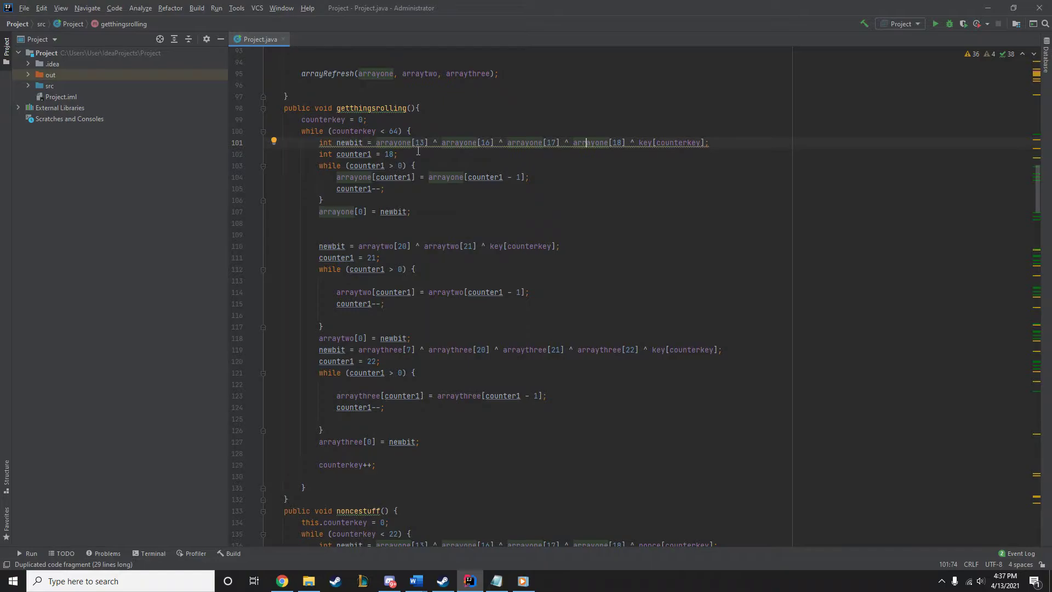
pyautogui.moveTo(600, 151)
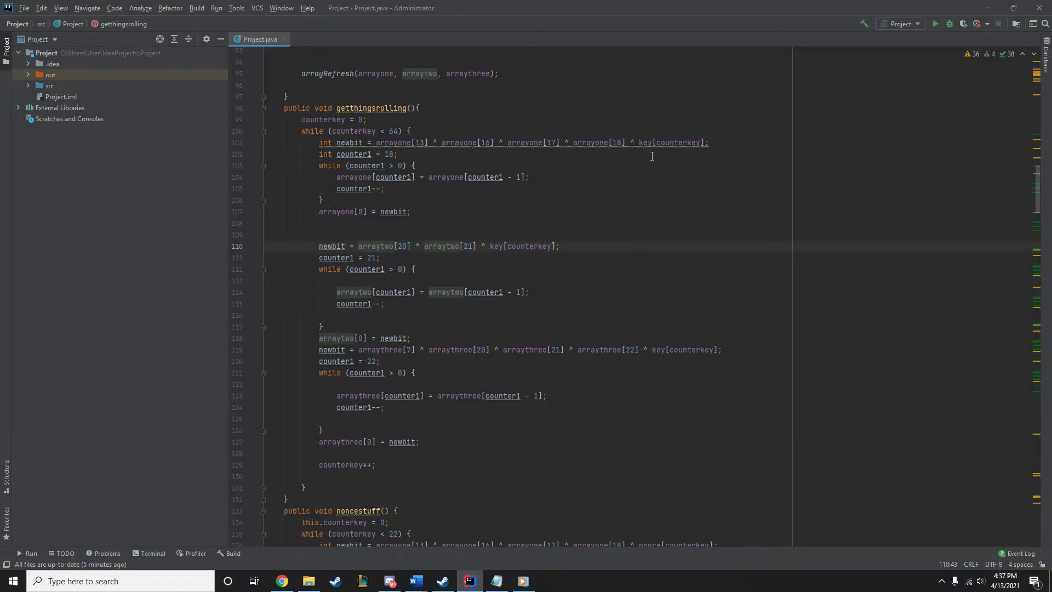
pyautogui.click(651, 143)
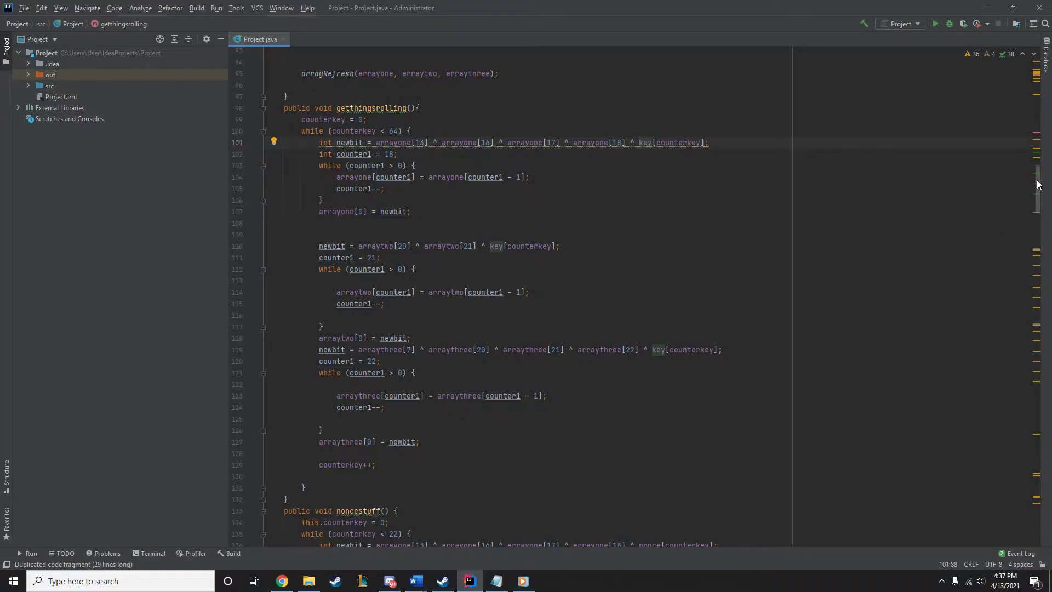
# - Place the caret in the arrayone newbit calculation
pyautogui.scroll(-3)
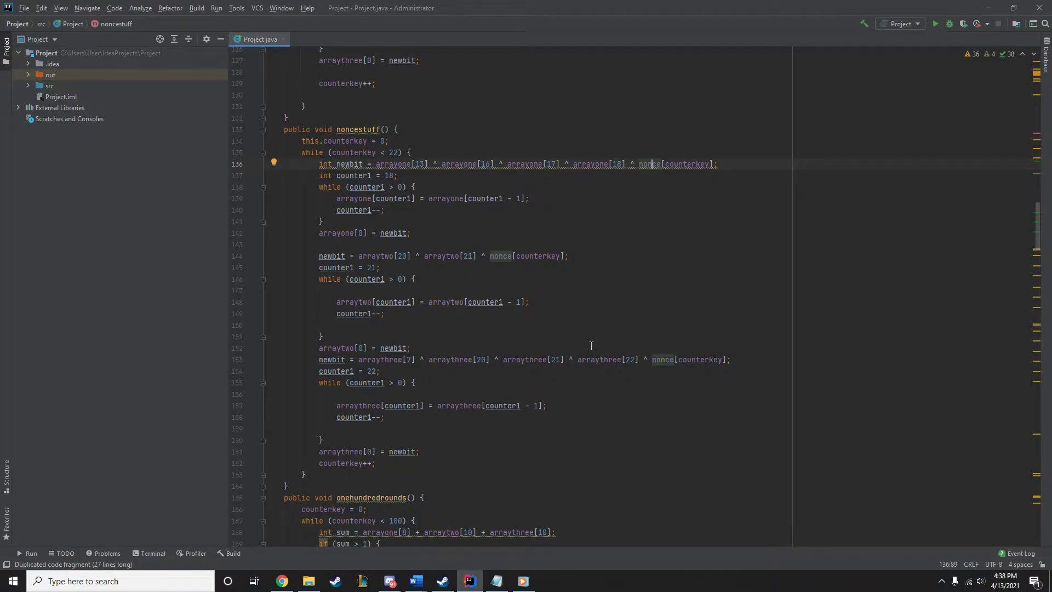
pyautogui.moveTo(1037, 231)
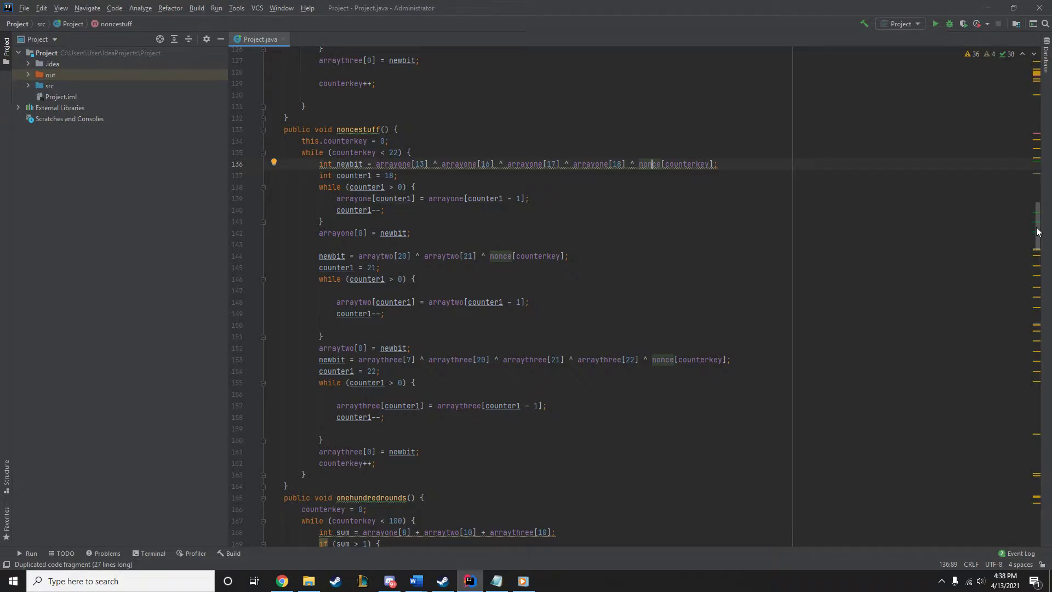
pyautogui.scroll(-3)
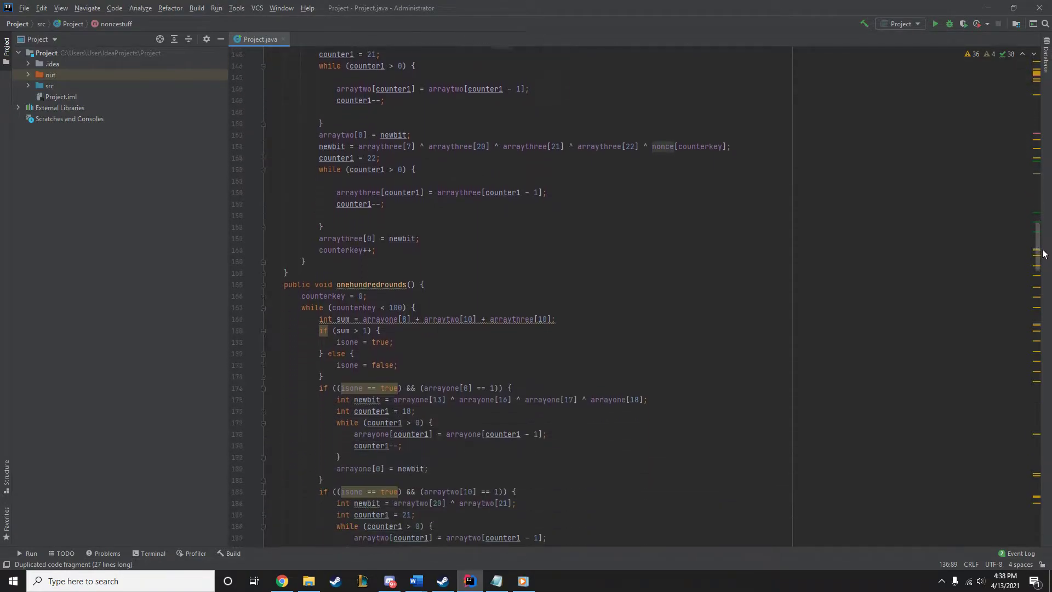
pyautogui.scroll(-3)
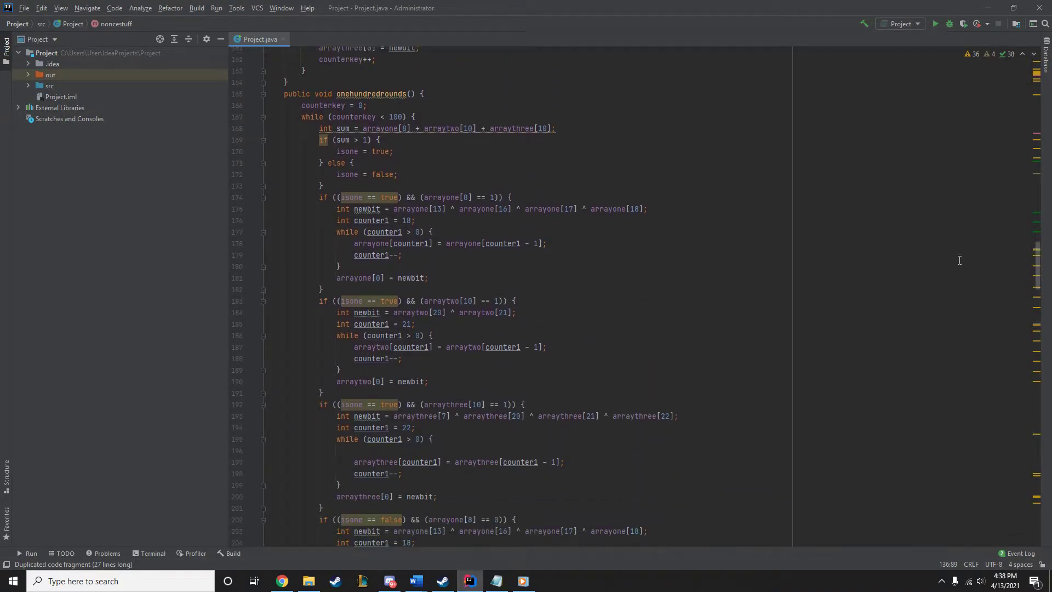
pyautogui.moveTo(457, 161)
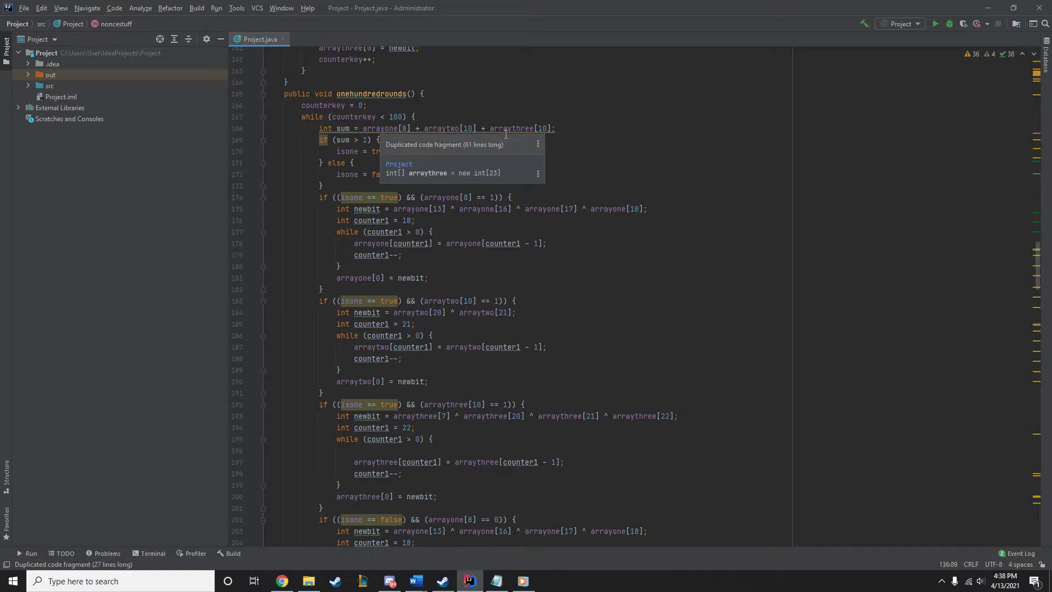
pyautogui.moveTo(432, 138)
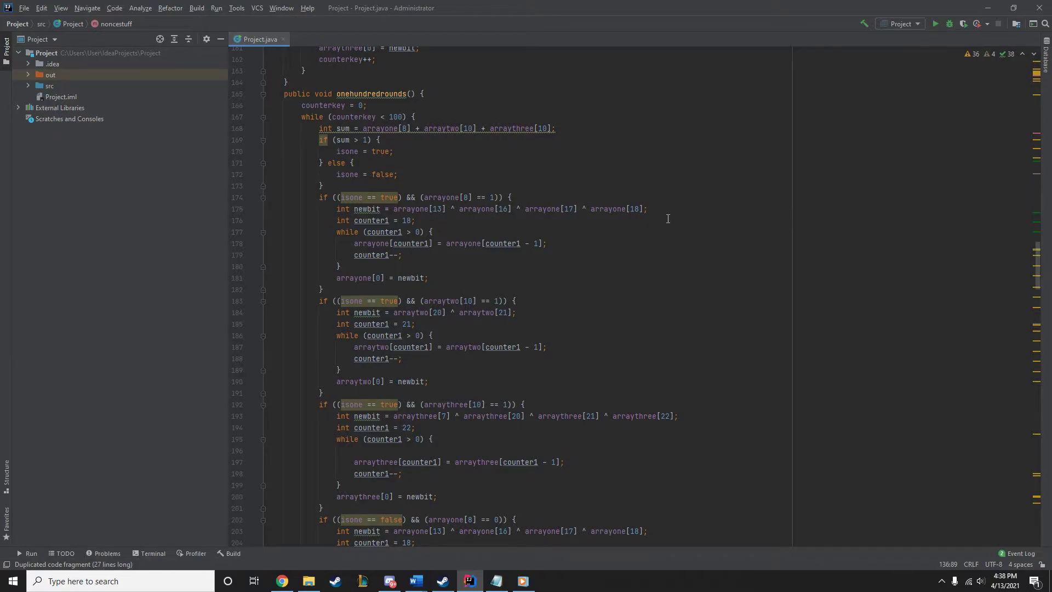
pyautogui.moveTo(652, 215)
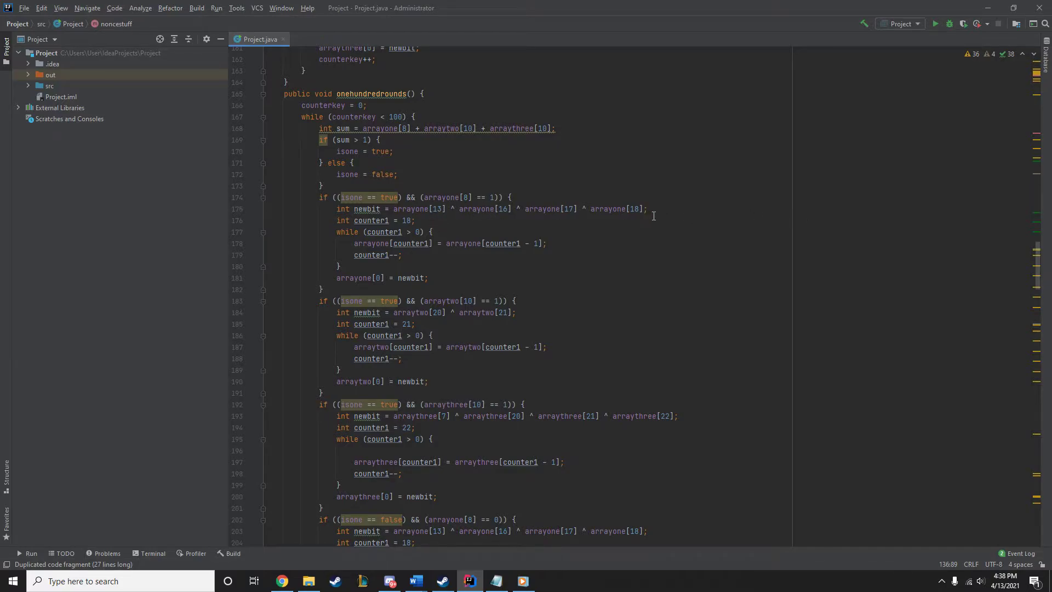
pyautogui.click(511, 209)
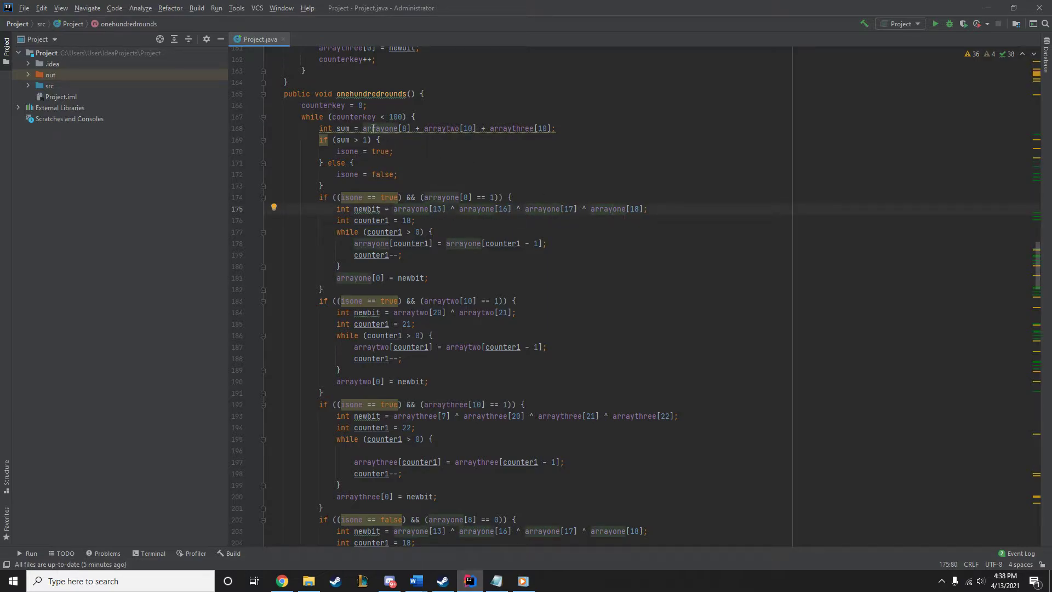
pyautogui.moveTo(1035, 275)
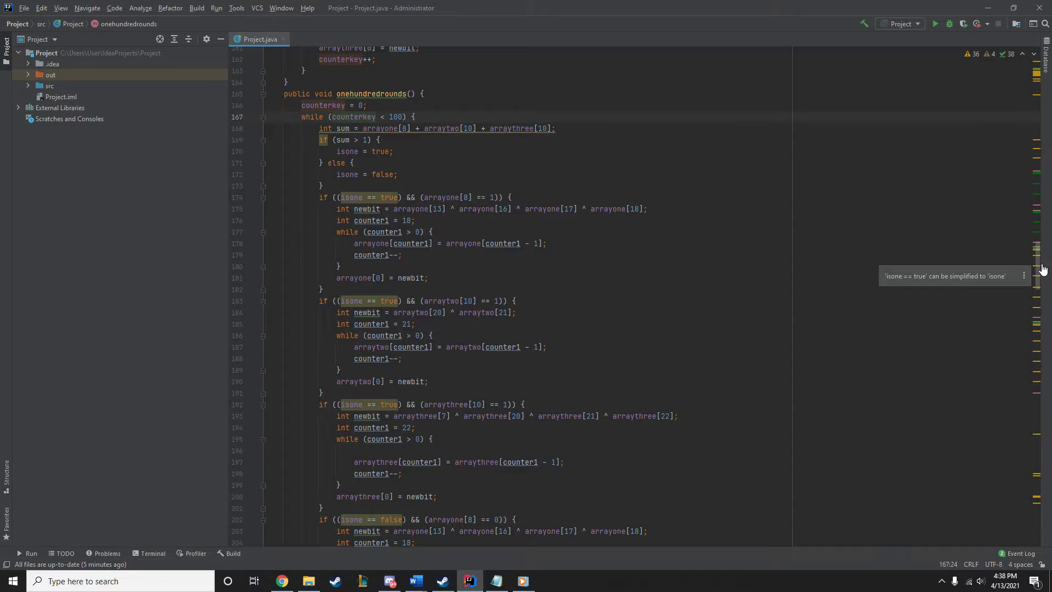
# - Highlight the keystream add line and the counterkey increment in generatekeystream
pyautogui.scroll(-3)
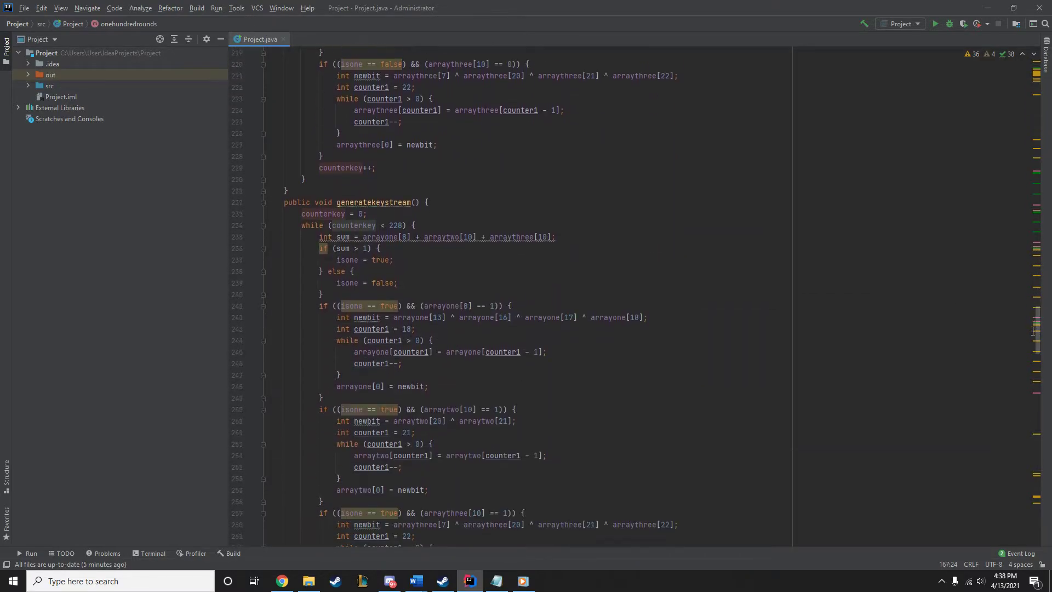
pyautogui.scroll(-3)
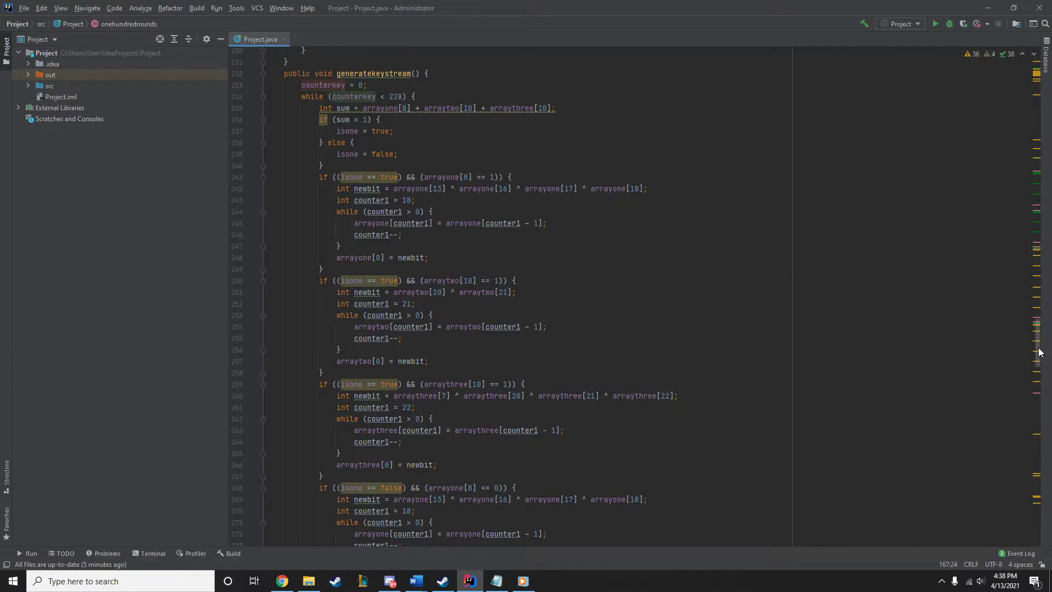
pyautogui.scroll(-3)
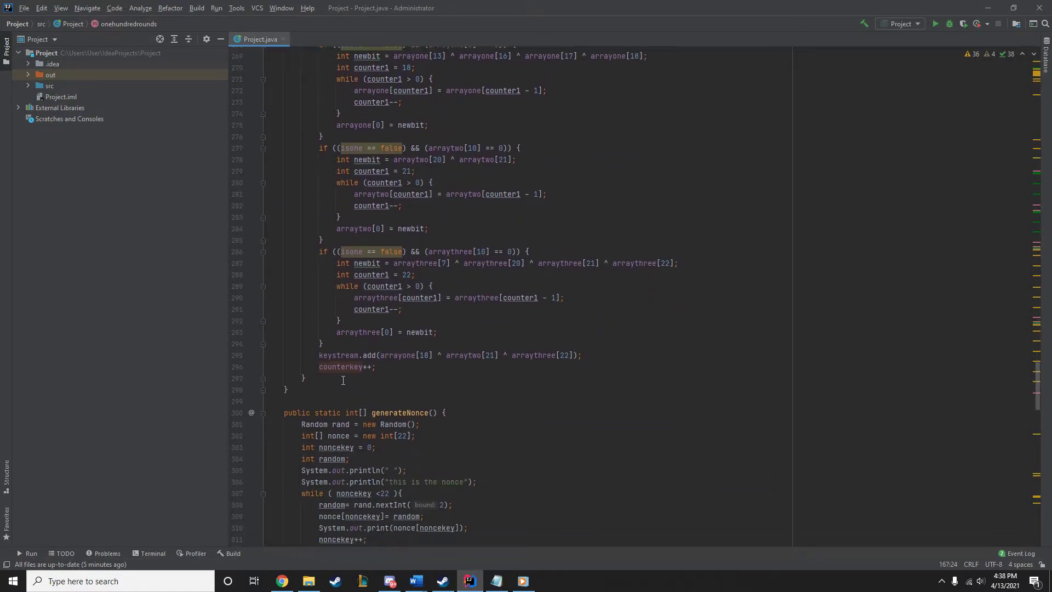
pyautogui.moveTo(395, 367)
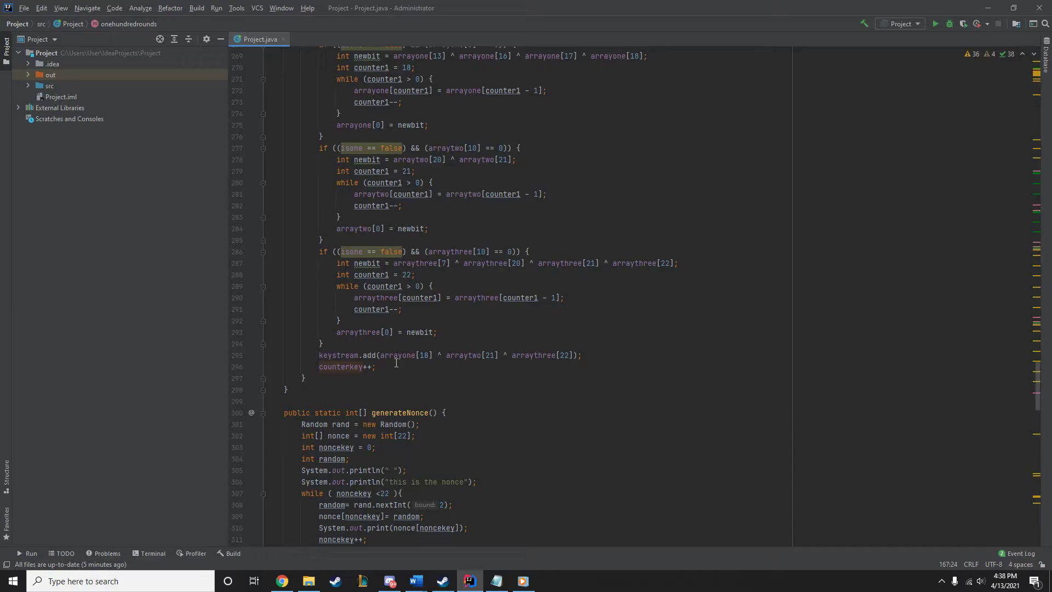
pyautogui.click(389, 355)
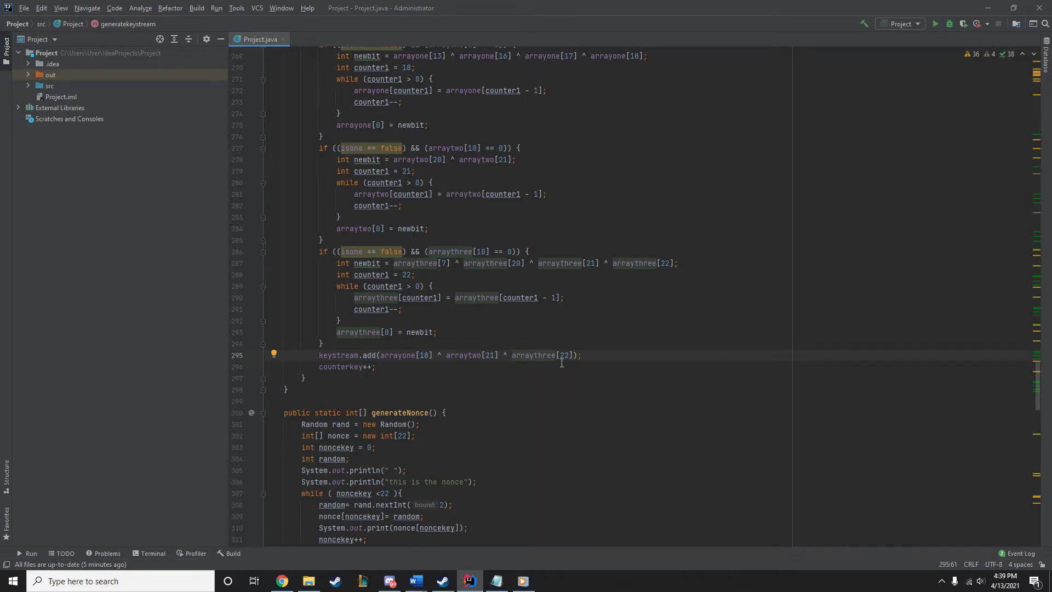
pyautogui.click(351, 367)
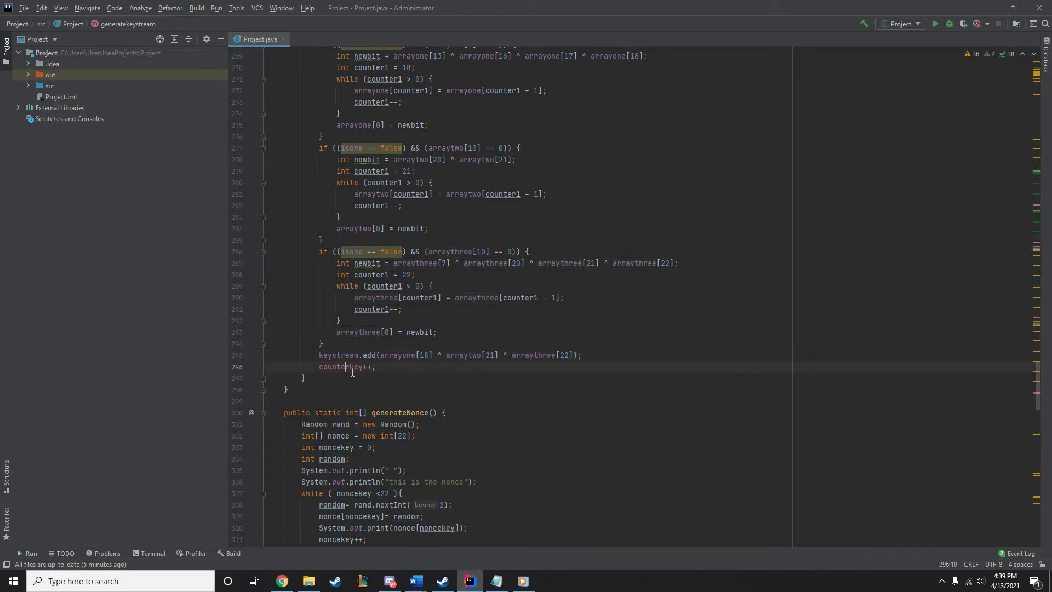
pyautogui.click(346, 355)
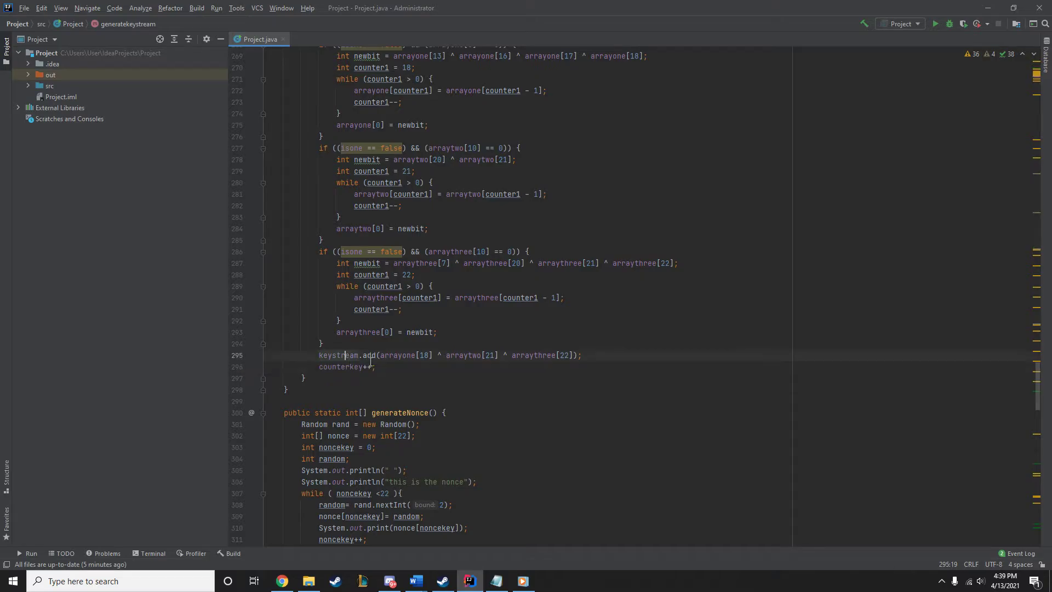
pyautogui.moveTo(1035, 376)
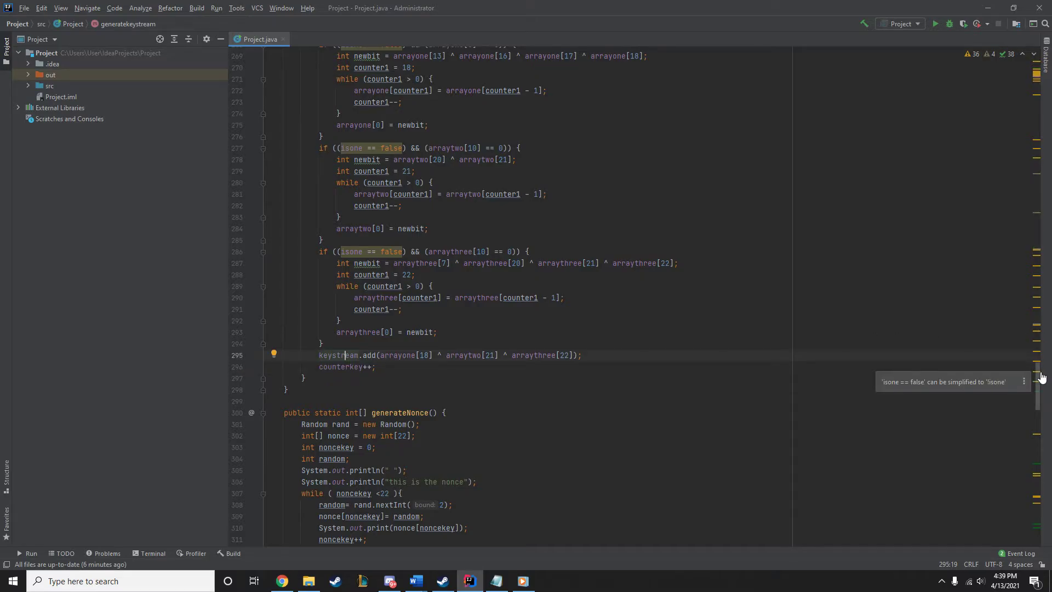
pyautogui.scroll(3)
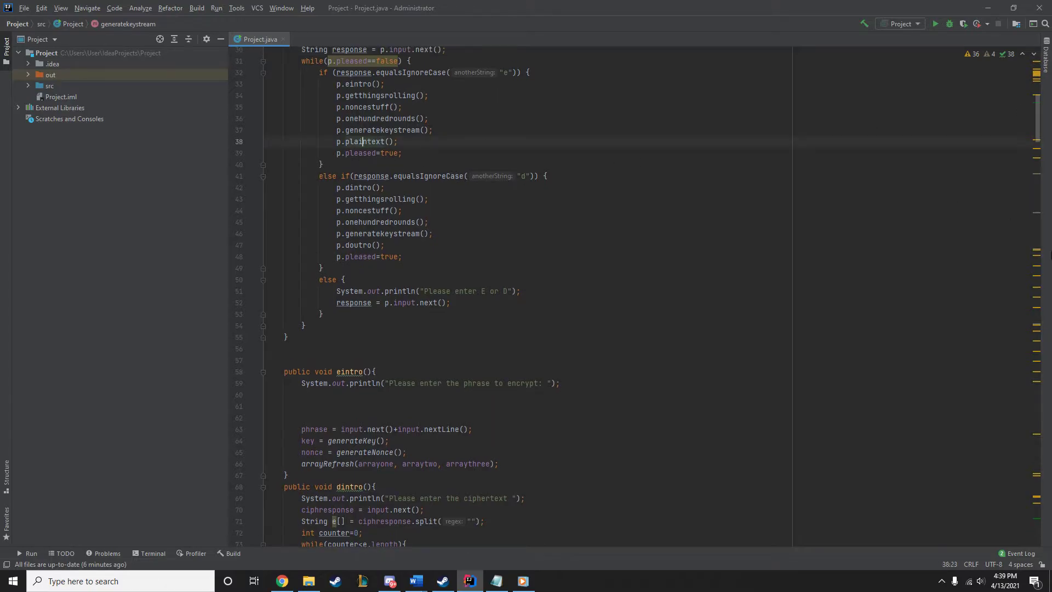
pyautogui.scroll(-3)
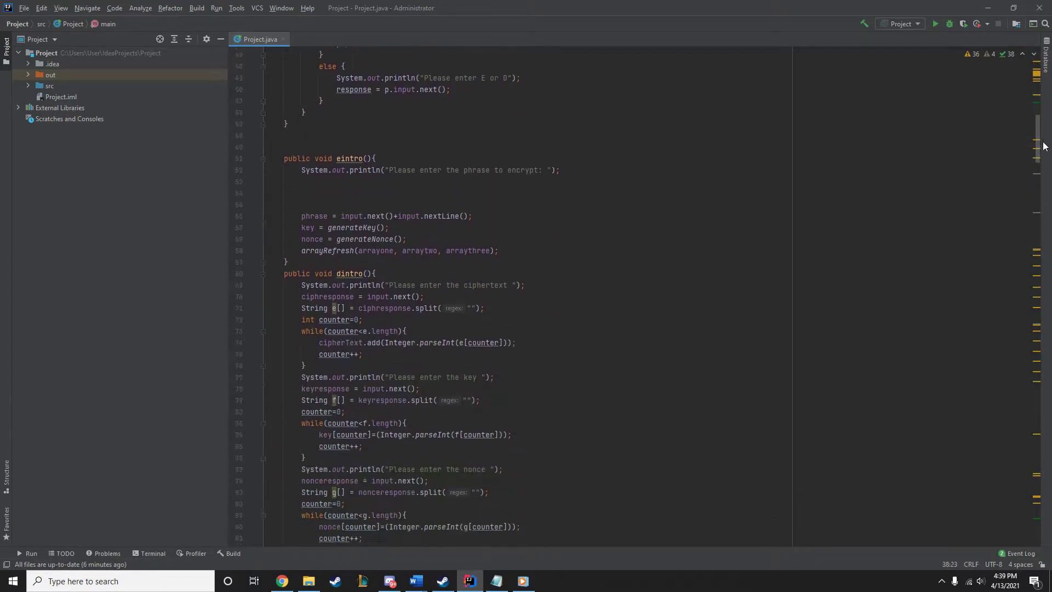
pyautogui.scroll(-3)
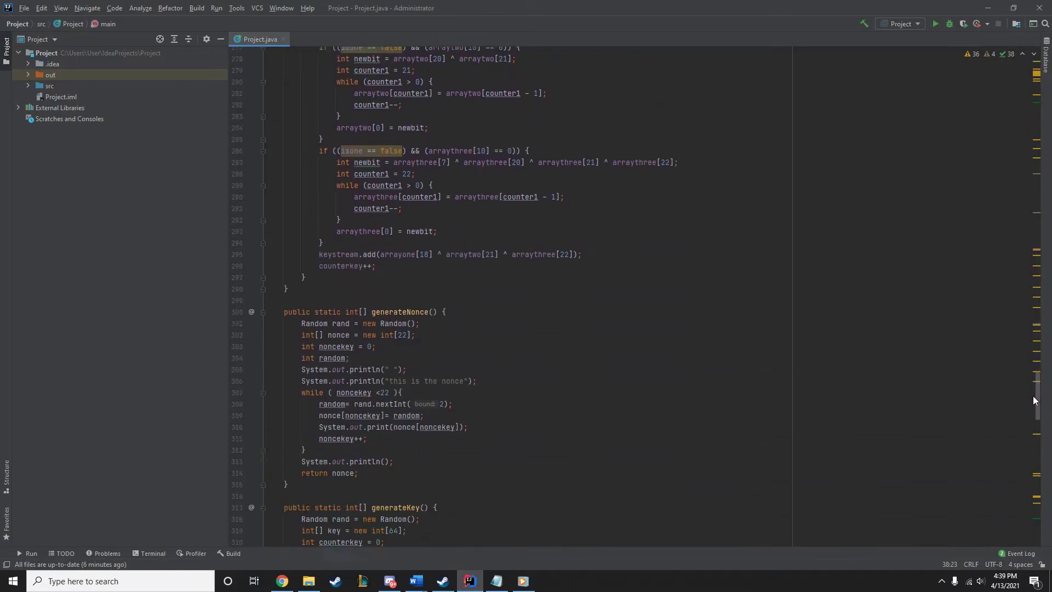
pyautogui.scroll(-3)
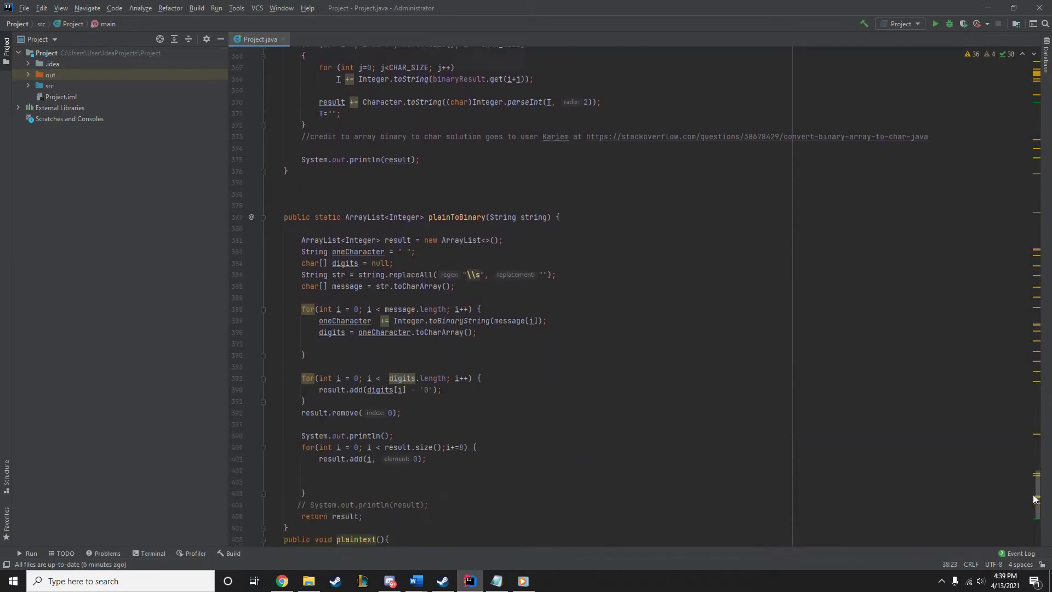
pyautogui.scroll(-3)
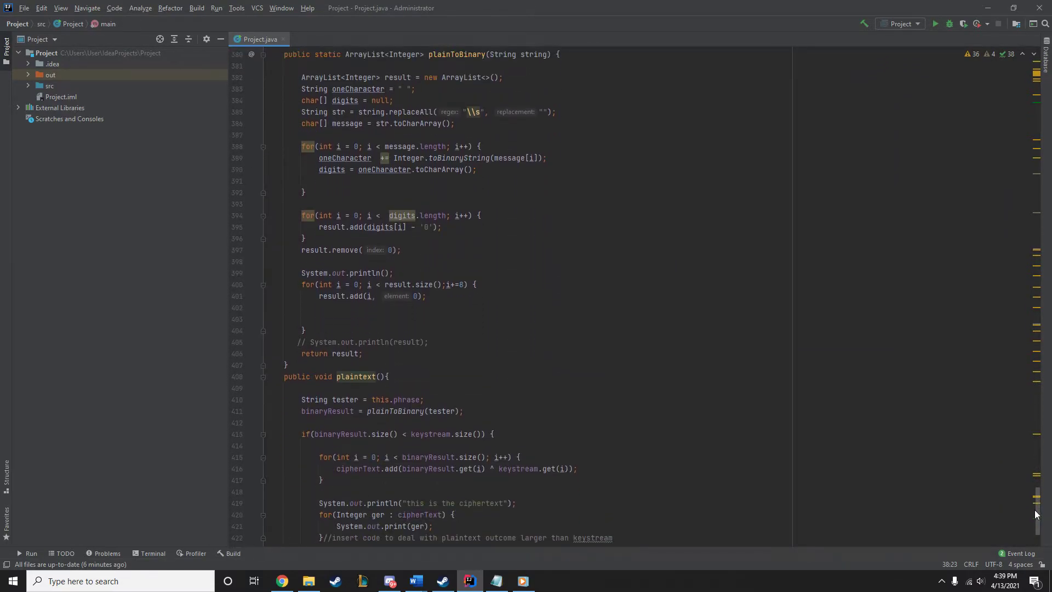
pyautogui.moveTo(1037, 513)
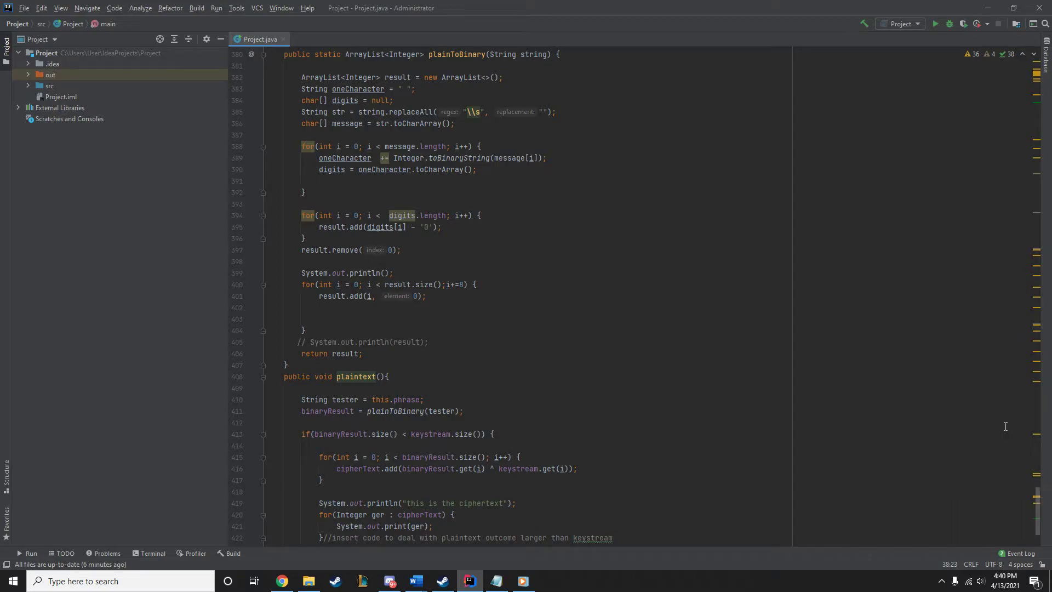
pyautogui.moveTo(950, 438)
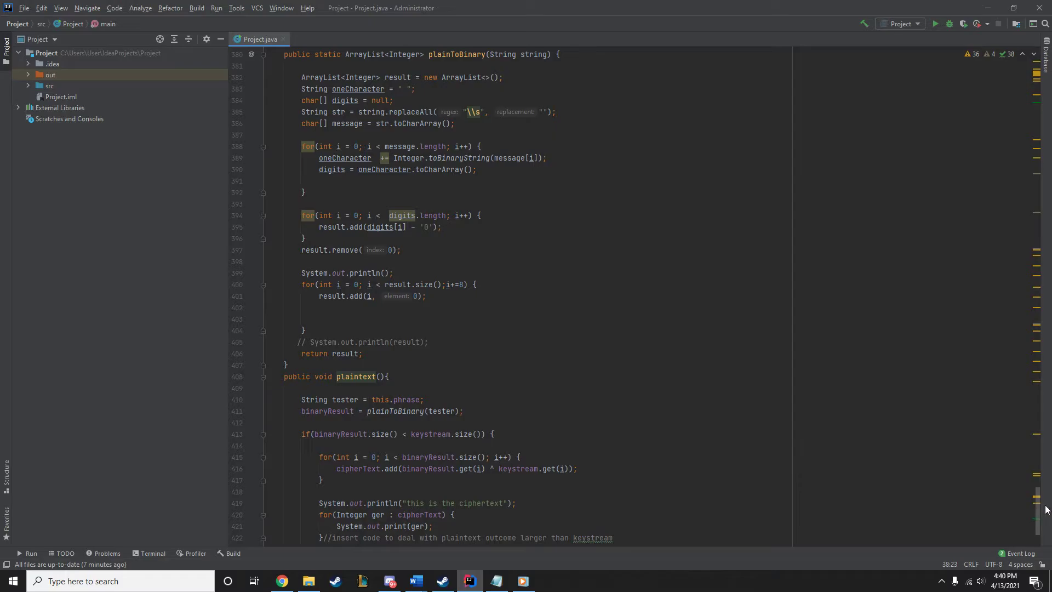
pyautogui.moveTo(1039, 518)
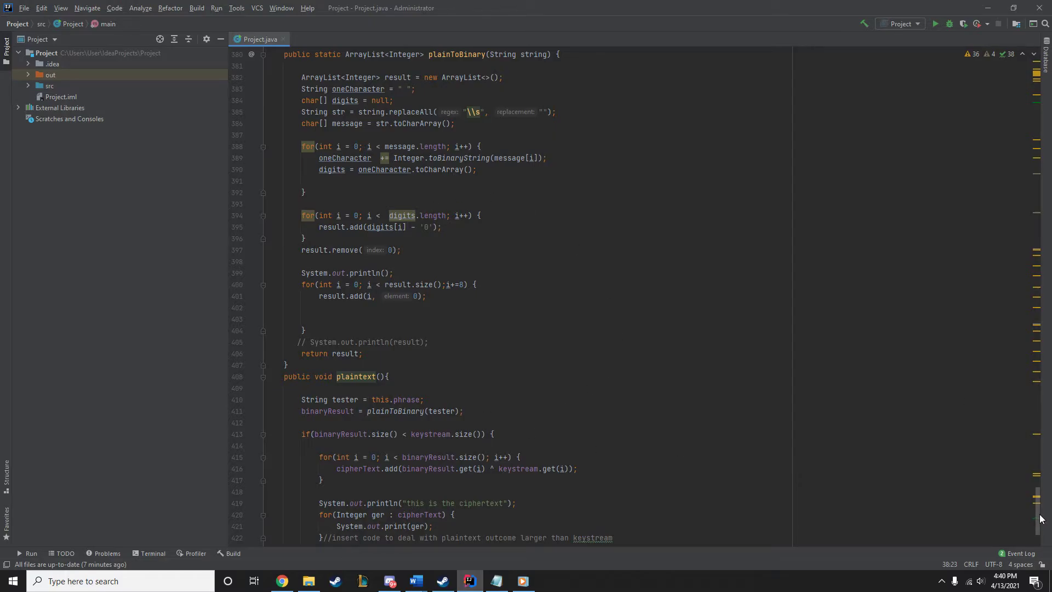
pyautogui.scroll(3)
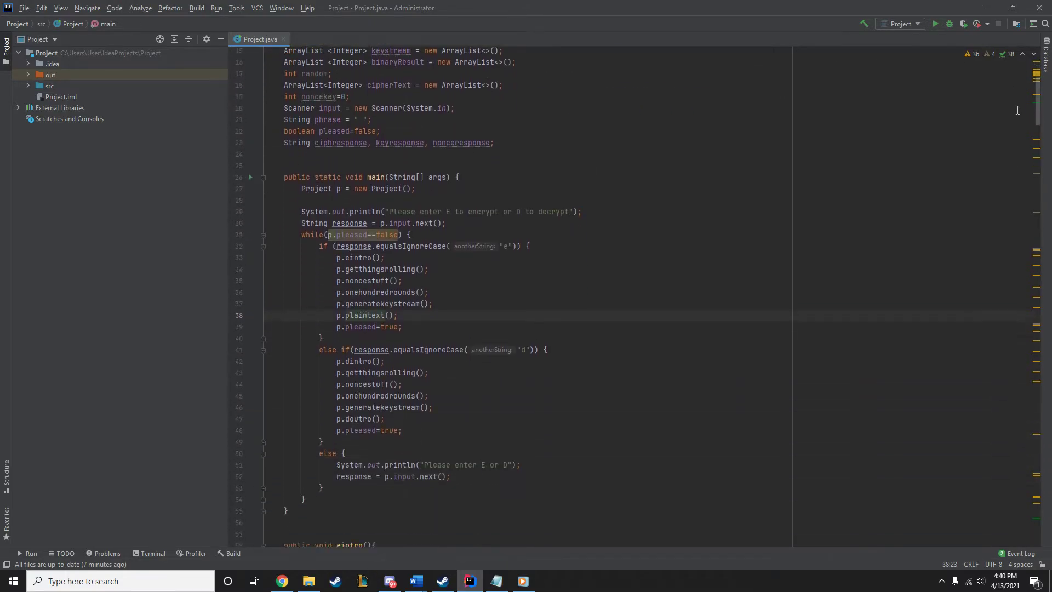
# - Run Project in encrypt mode (E) on the 'hello' phrase, select the key bits, and close output
pyautogui.click(935, 24)
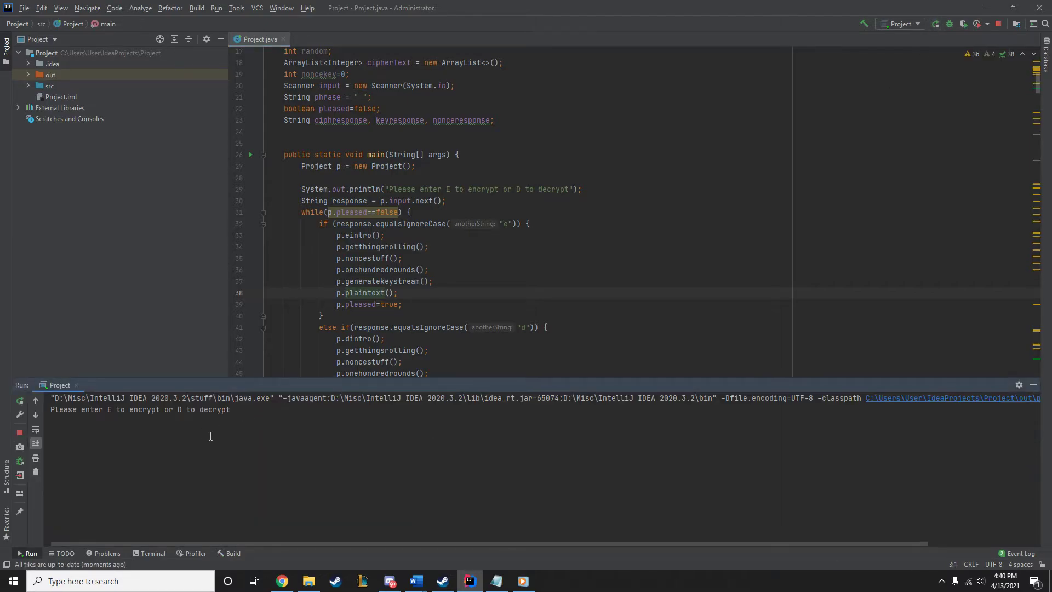
pyautogui.write('E')
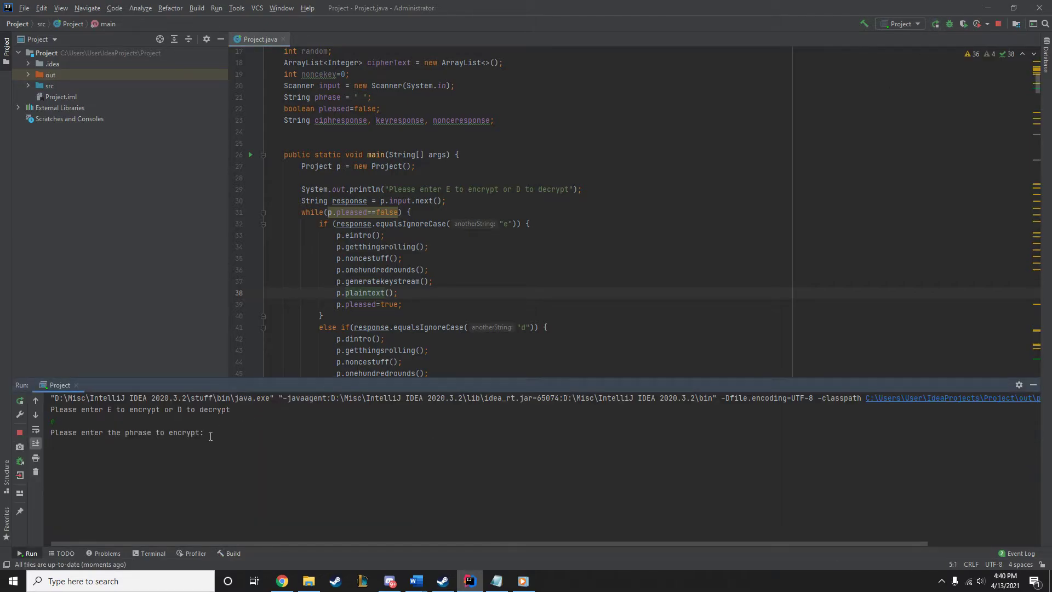
pyautogui.write('hello world my name is jordan')
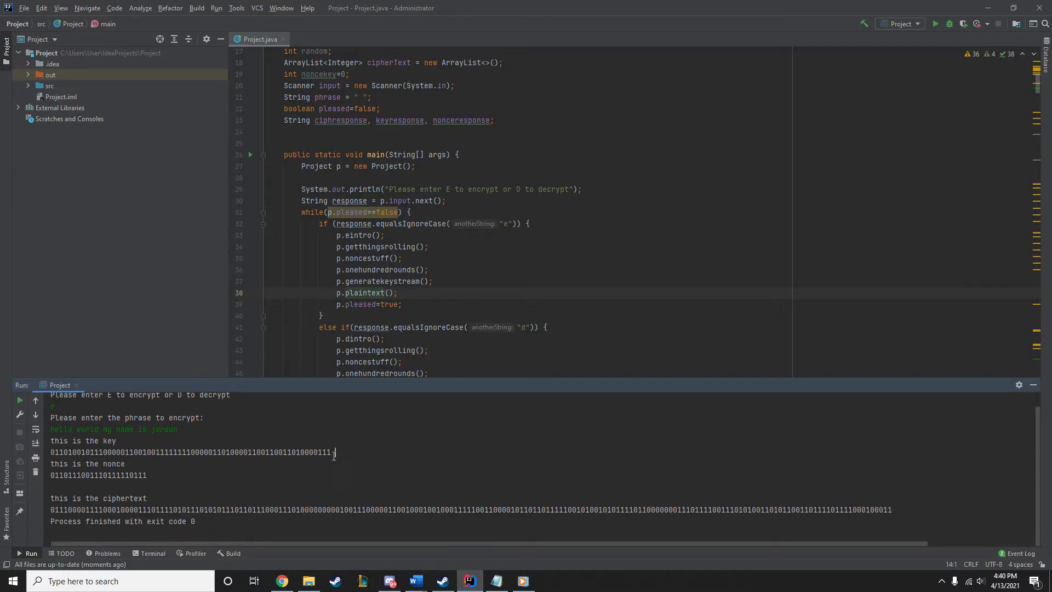
pyautogui.tripleClick(190, 452)
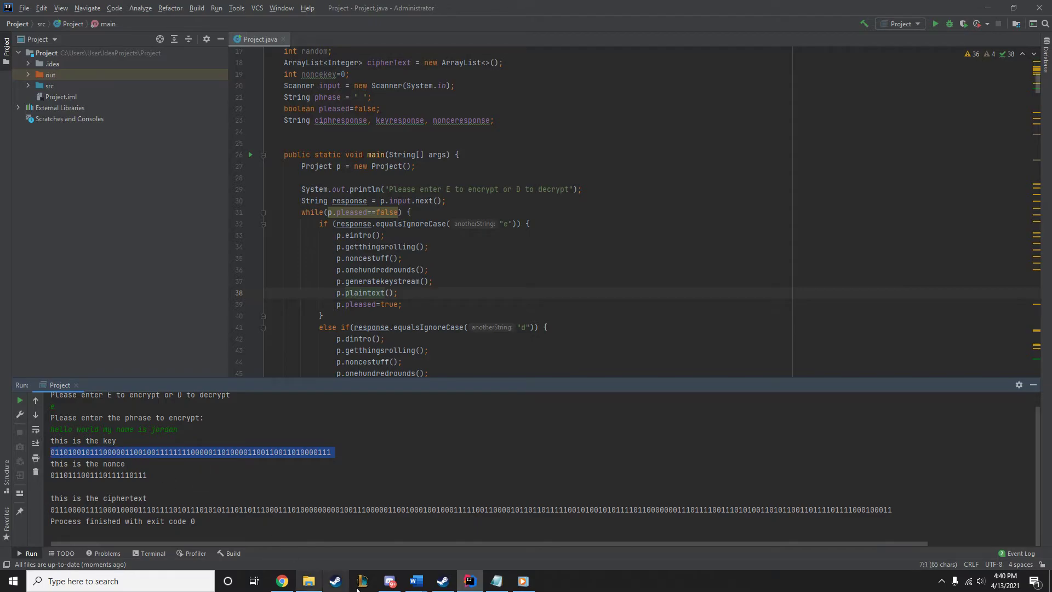
pyautogui.click(496, 581)
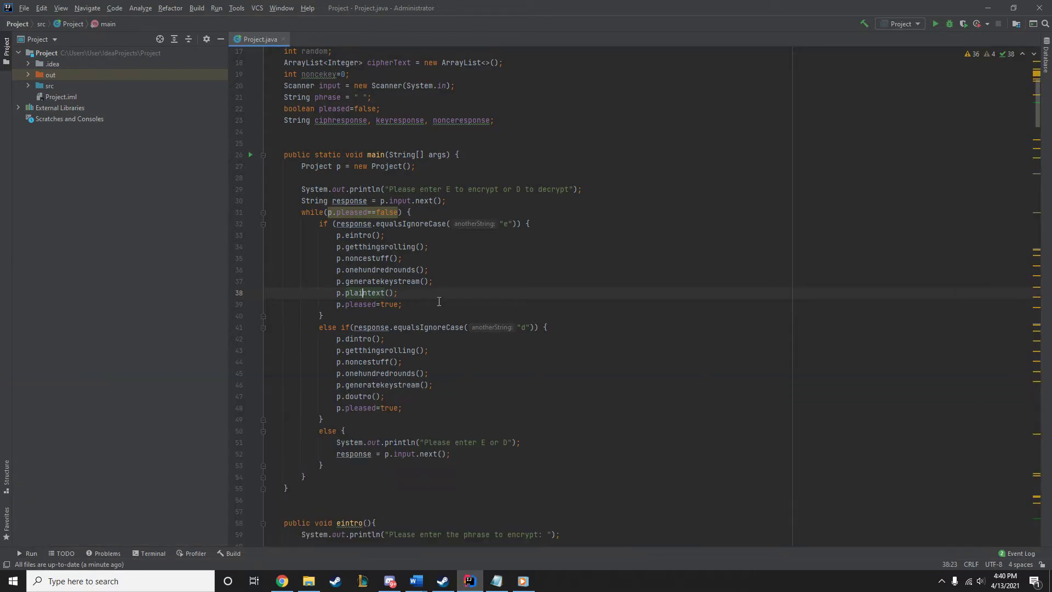
pyautogui.moveTo(359, 336)
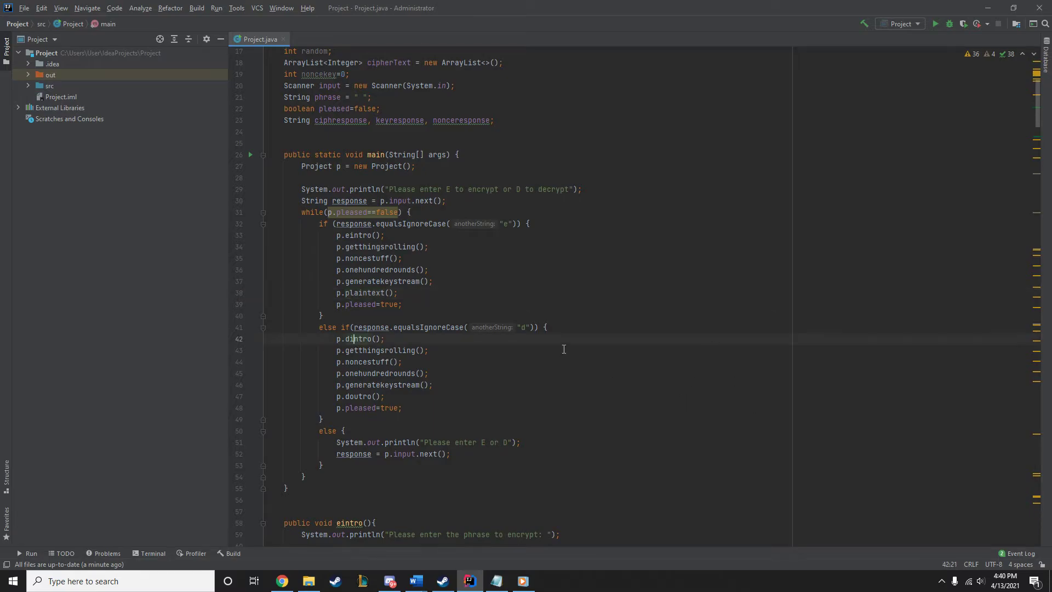
pyautogui.scroll(-3)
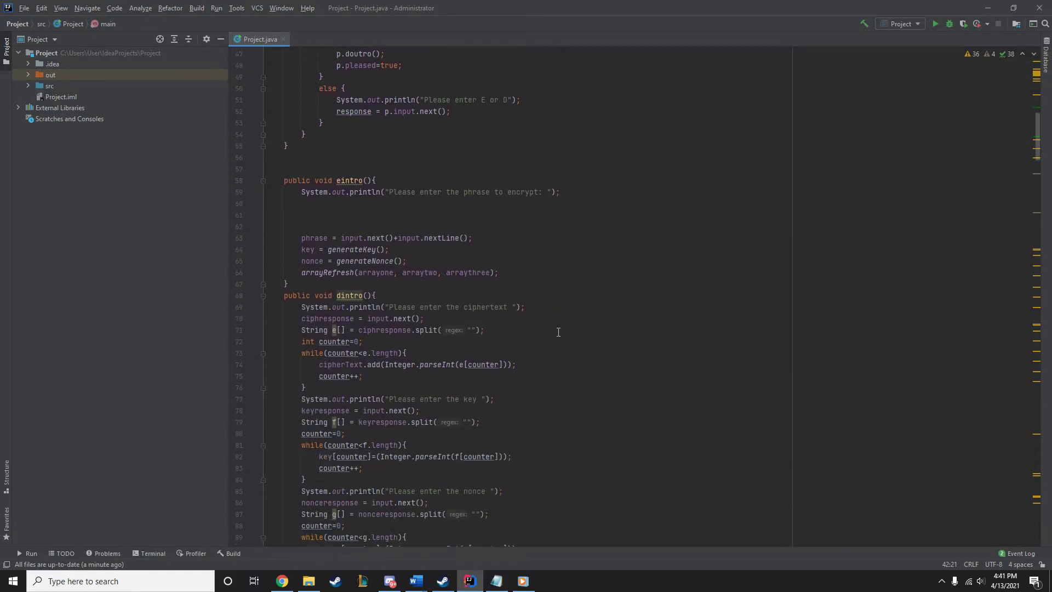
pyautogui.scroll(-3)
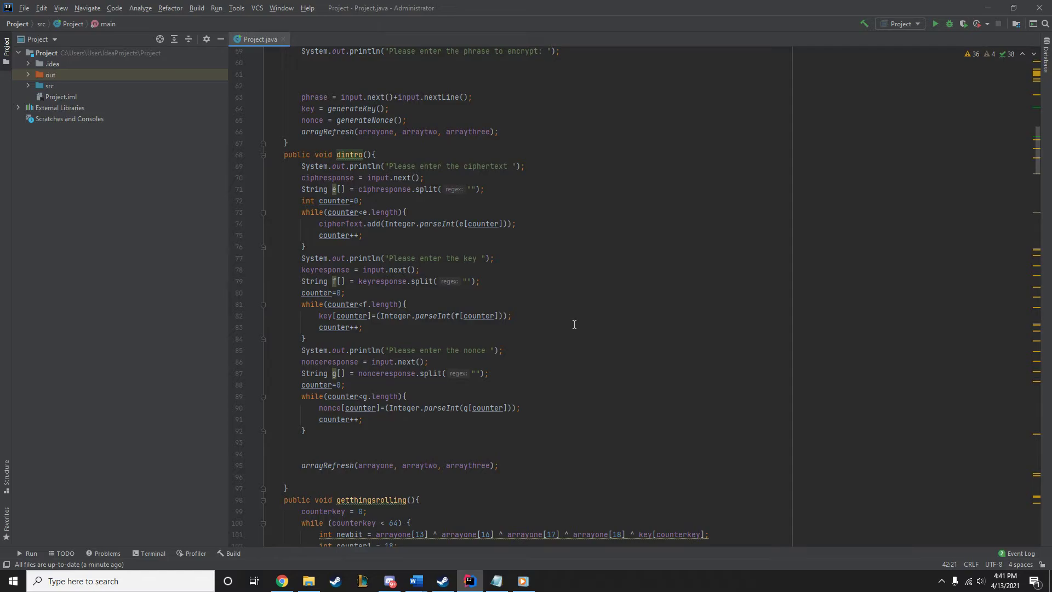
pyautogui.moveTo(481, 198)
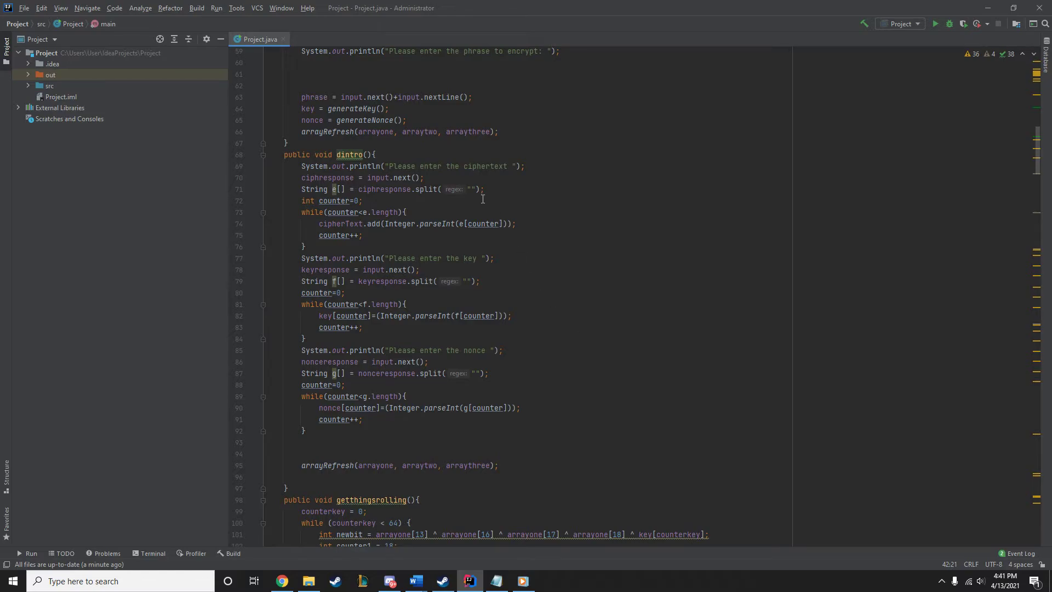
pyautogui.moveTo(382, 241)
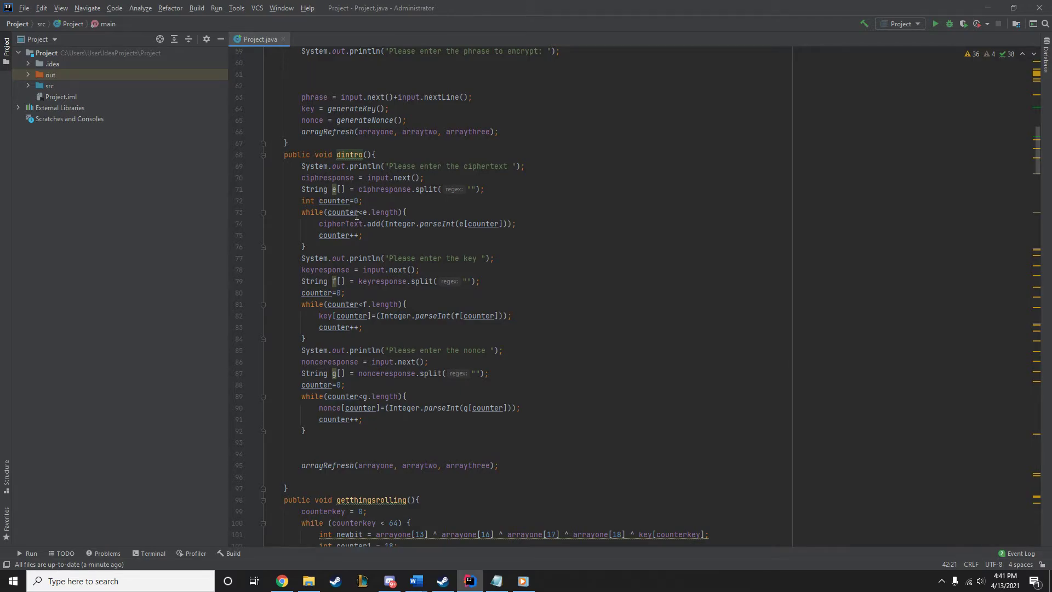
pyautogui.moveTo(472, 201)
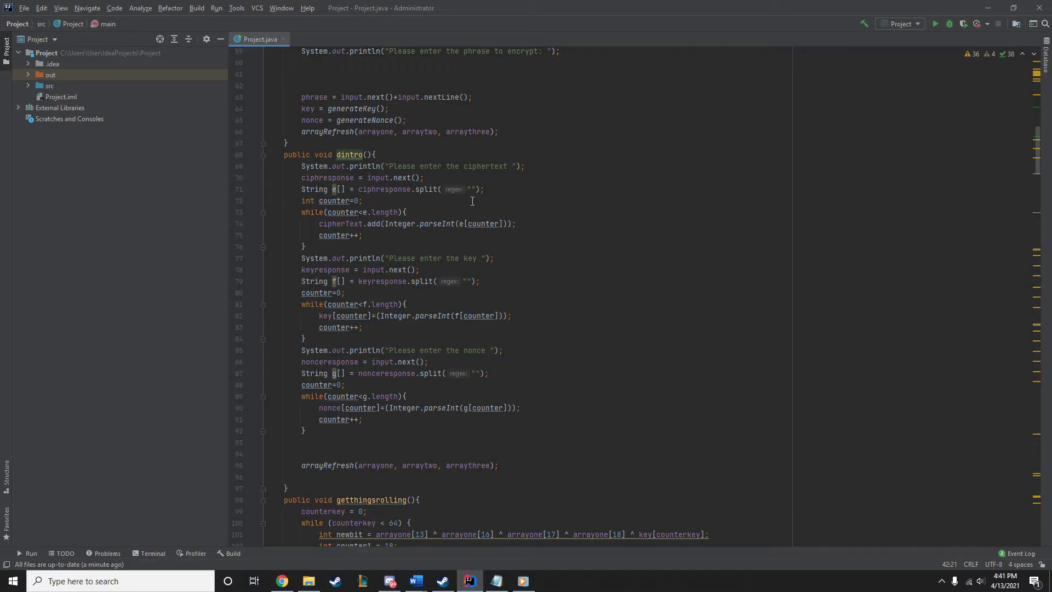
pyautogui.moveTo(356, 229)
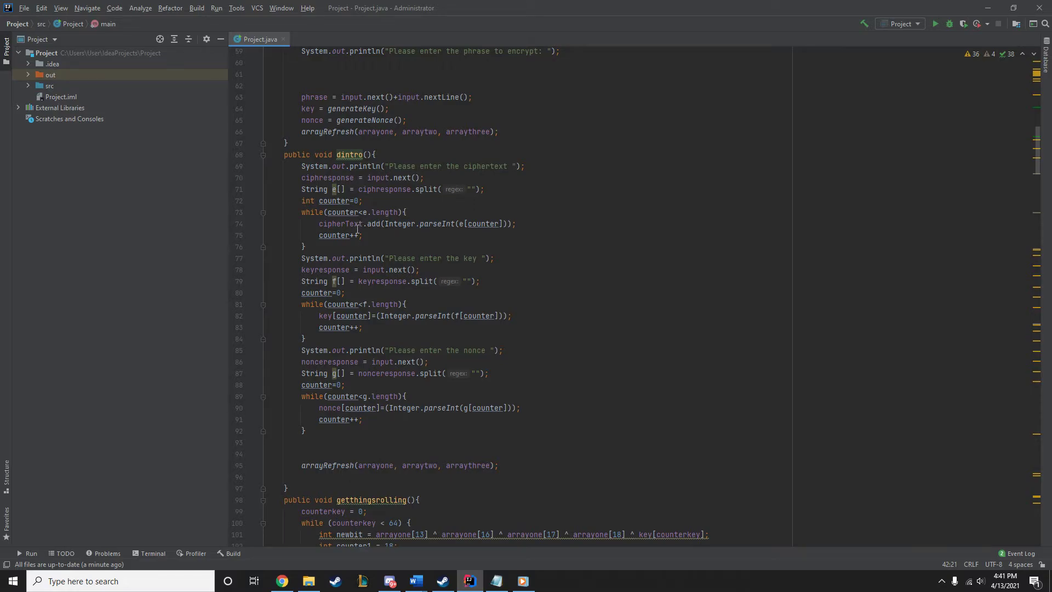
pyautogui.click(358, 224)
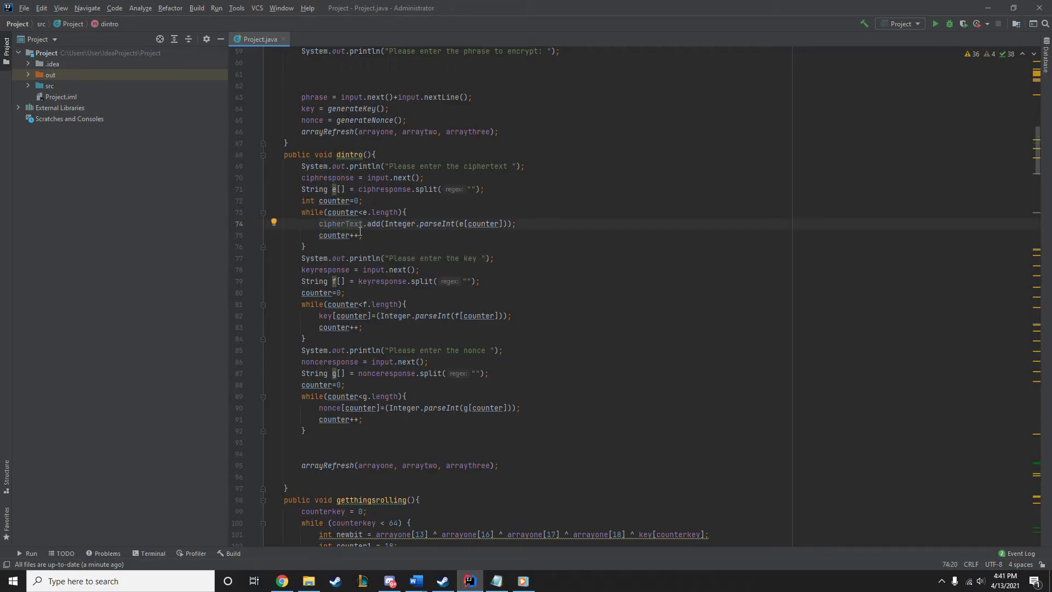
pyautogui.moveTo(418, 233)
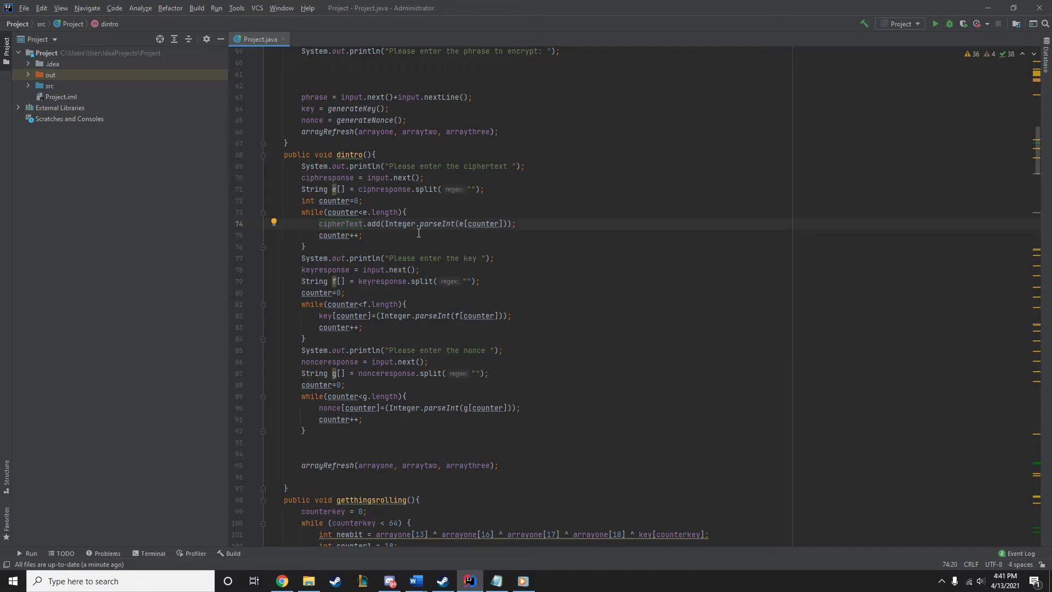
pyautogui.moveTo(400, 223)
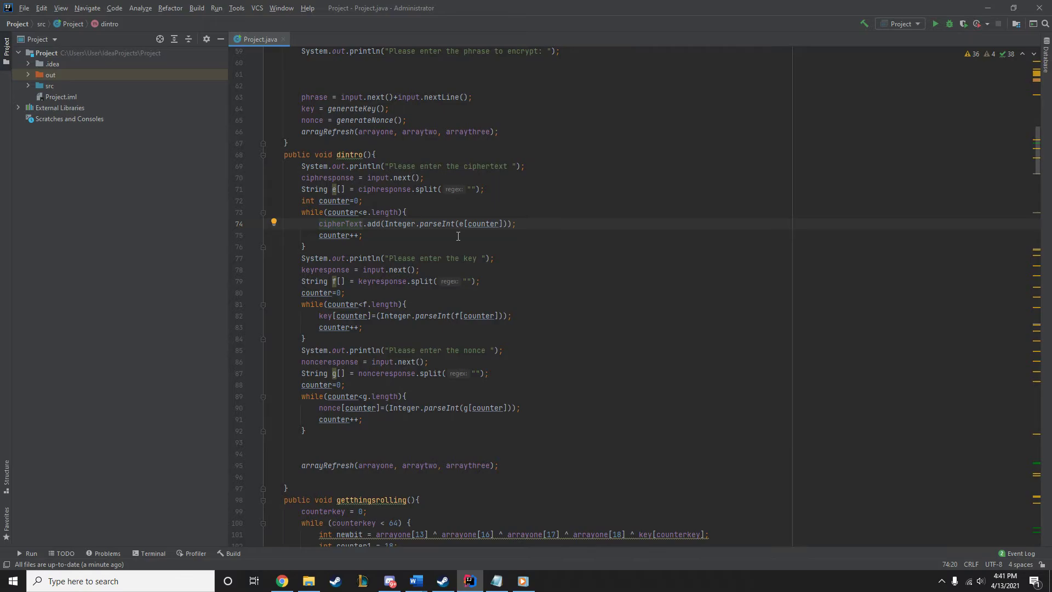
pyautogui.moveTo(375, 219)
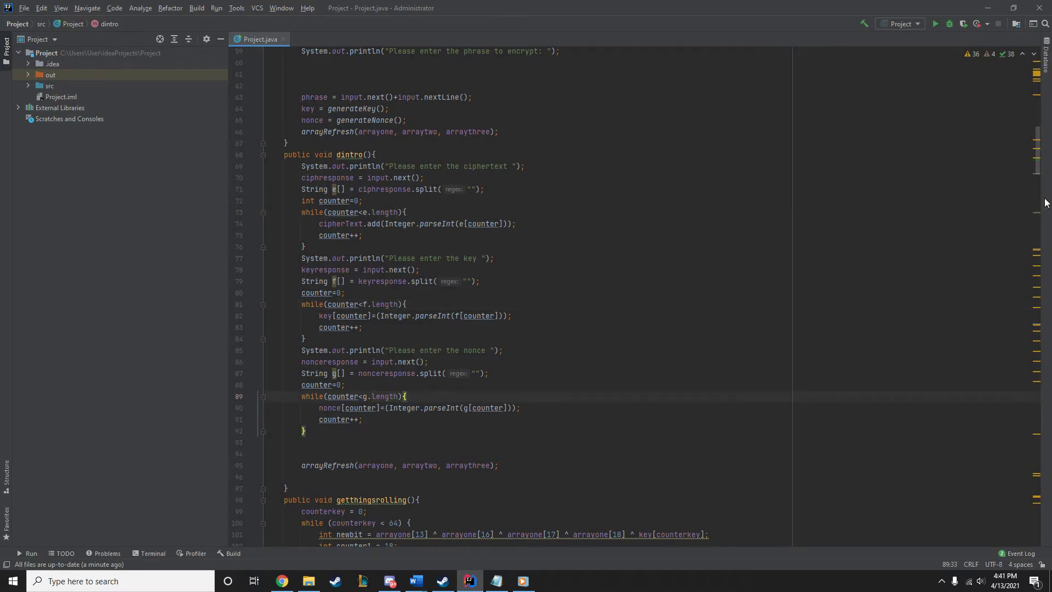
pyautogui.moveTo(1039, 171)
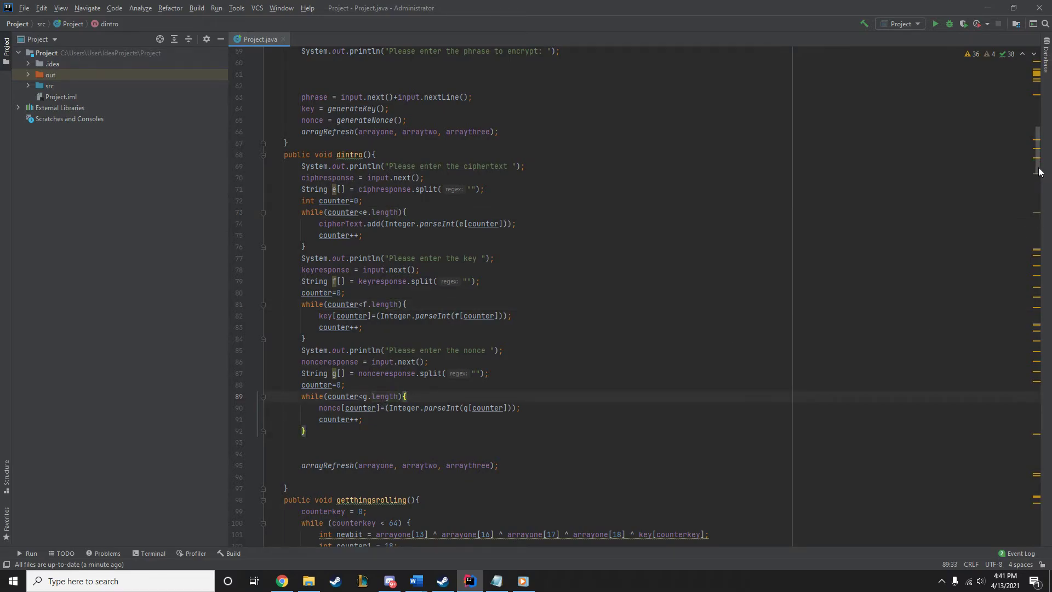
pyautogui.scroll(3)
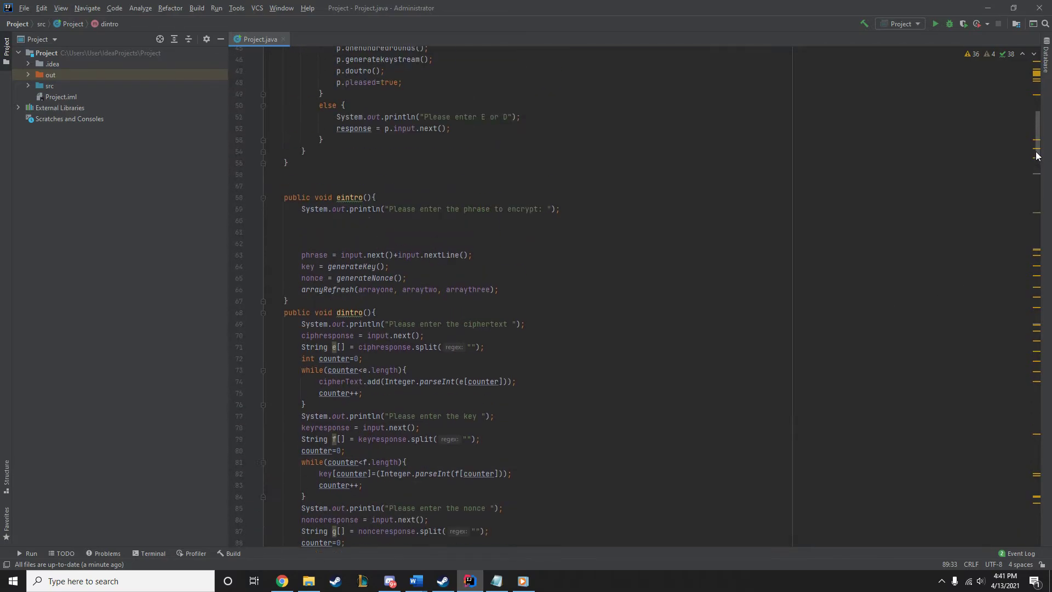
pyautogui.scroll(3)
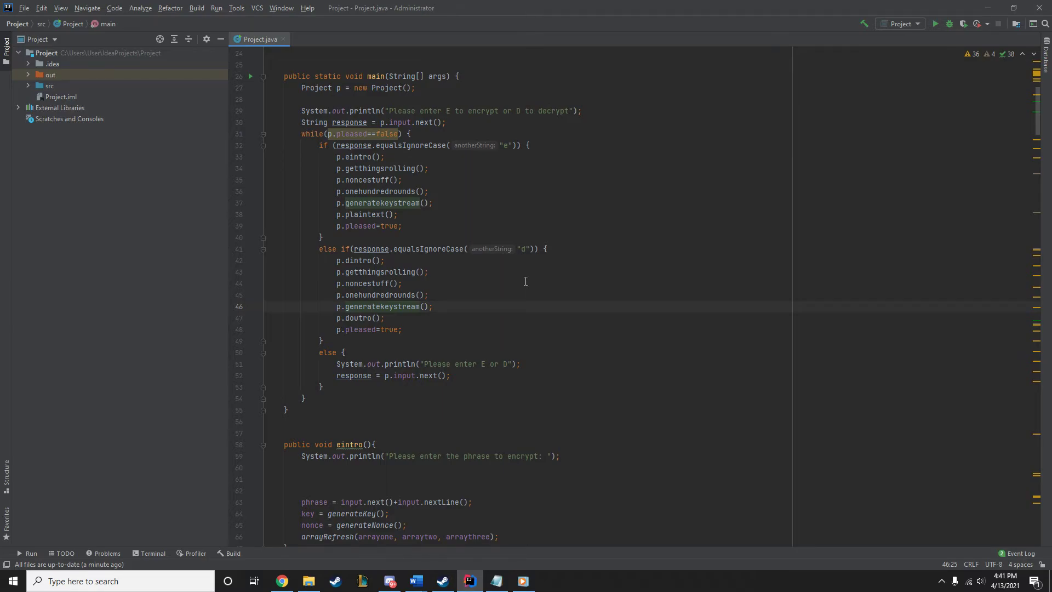
pyautogui.click(359, 261)
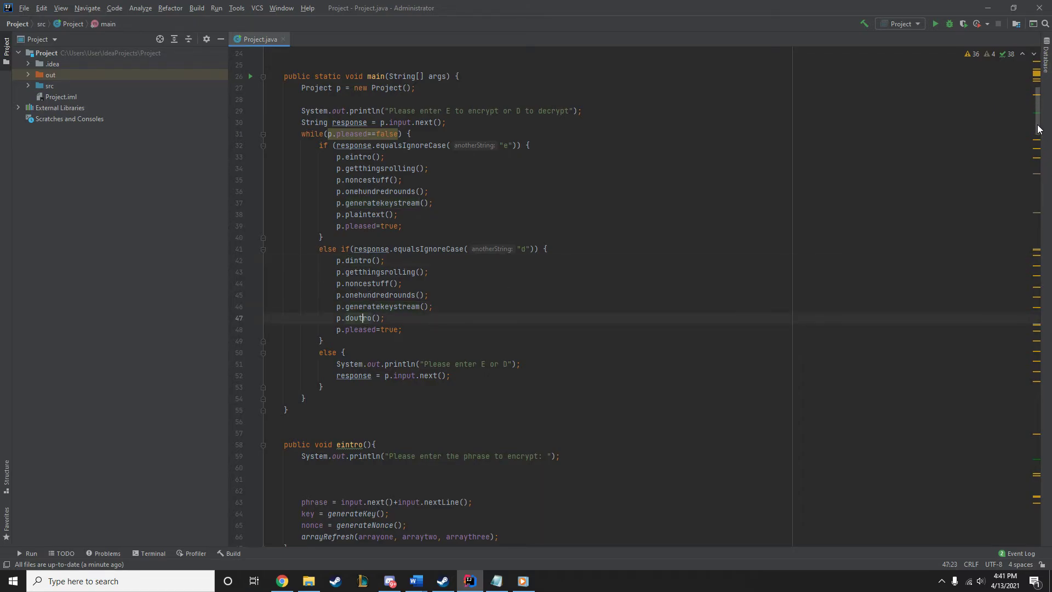
pyautogui.scroll(-3)
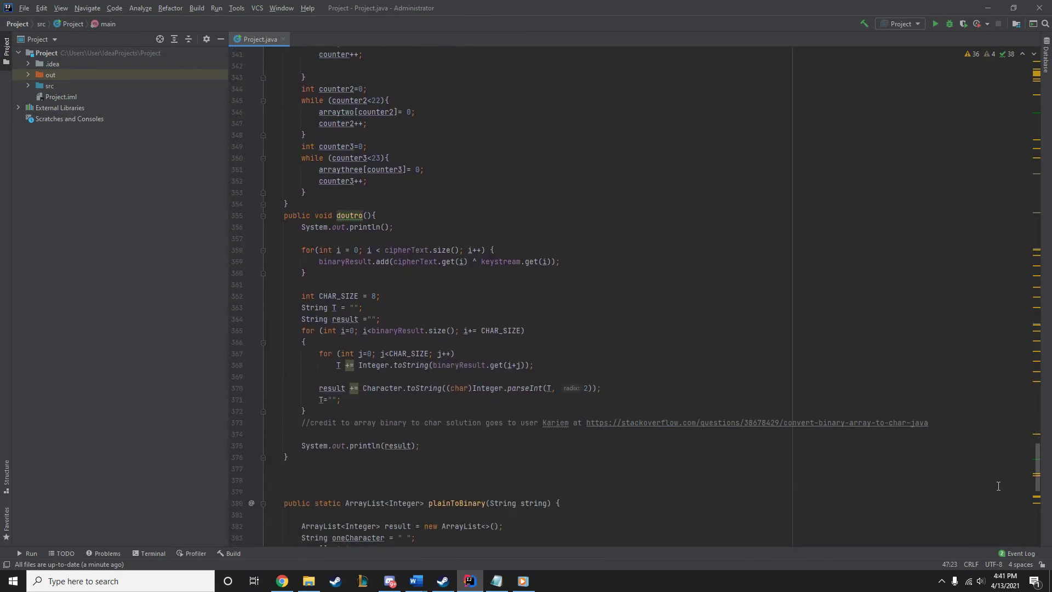
pyautogui.scroll(-3)
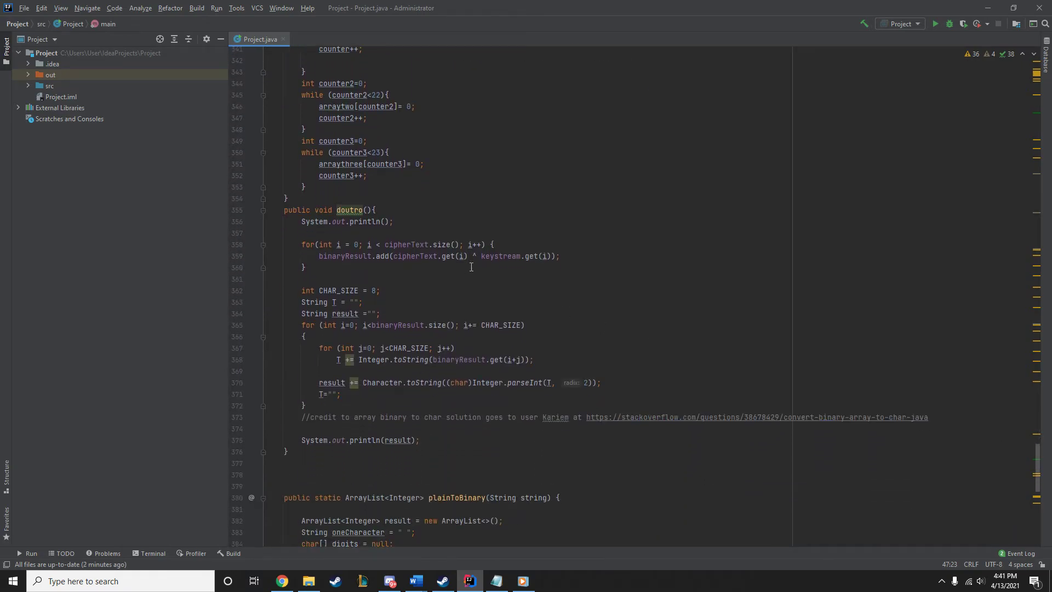
pyautogui.moveTo(419, 260)
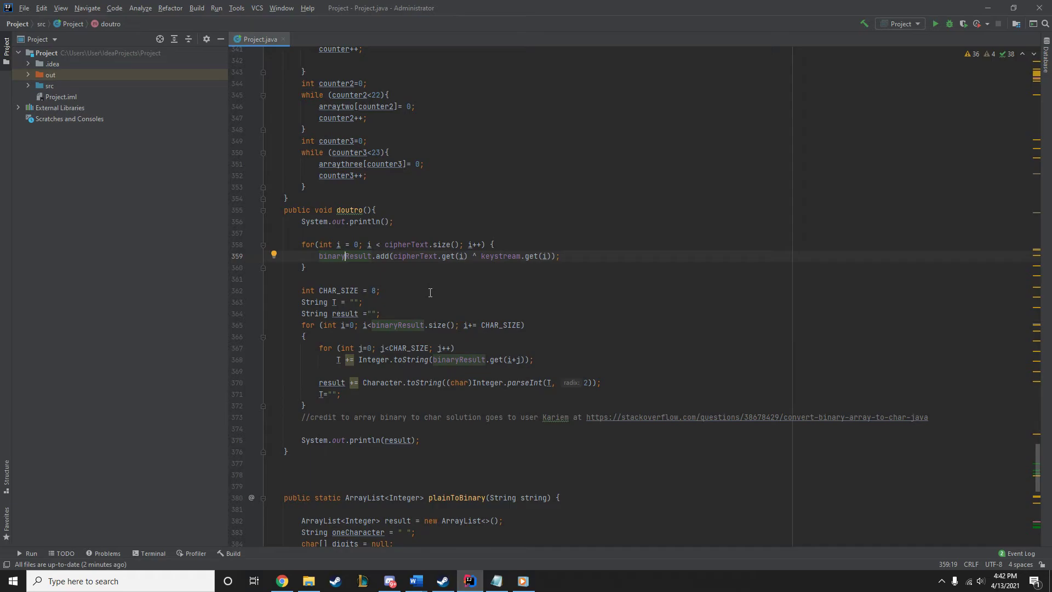
pyautogui.moveTo(316, 295)
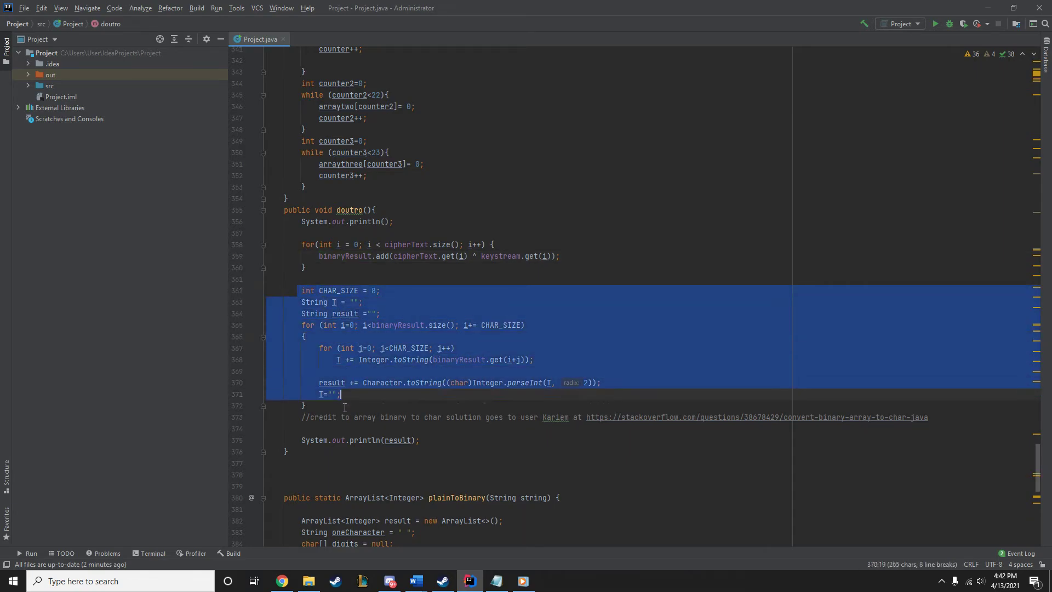
pyautogui.click(305, 406)
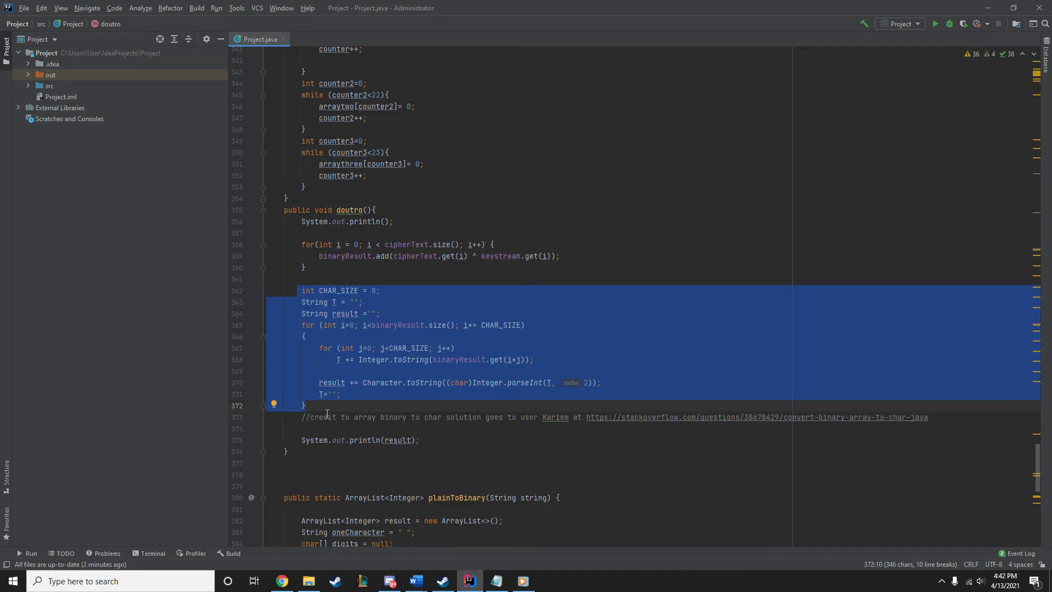
pyautogui.click(335, 418)
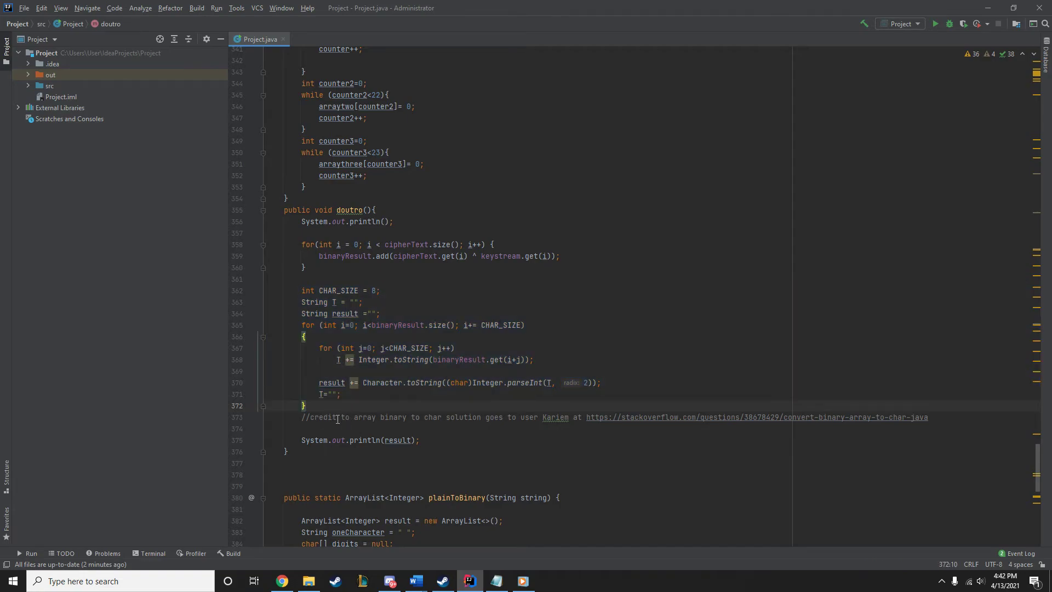
pyautogui.click(556, 416)
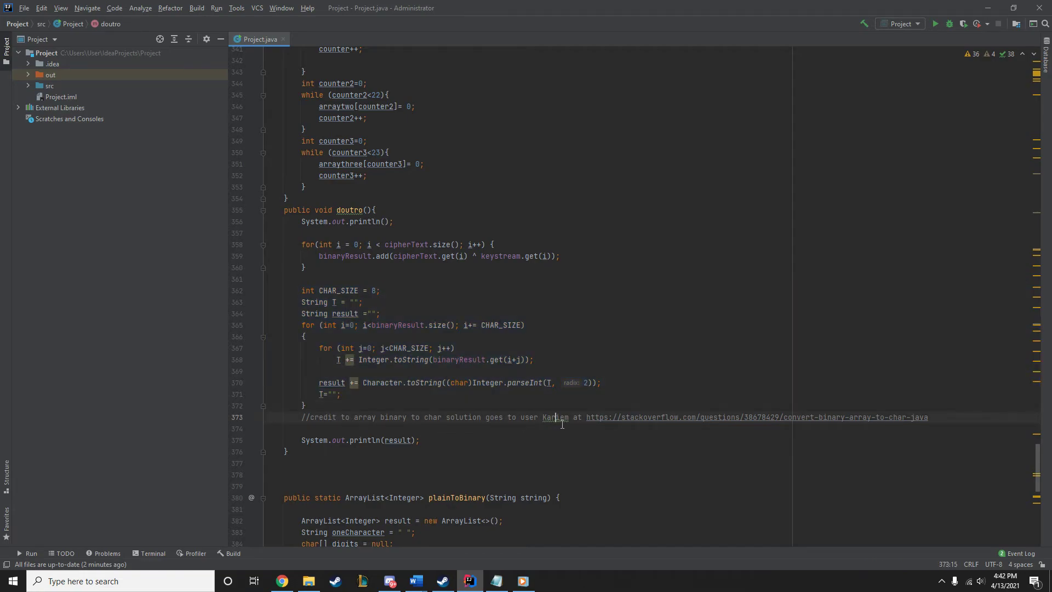
pyautogui.click(888, 416)
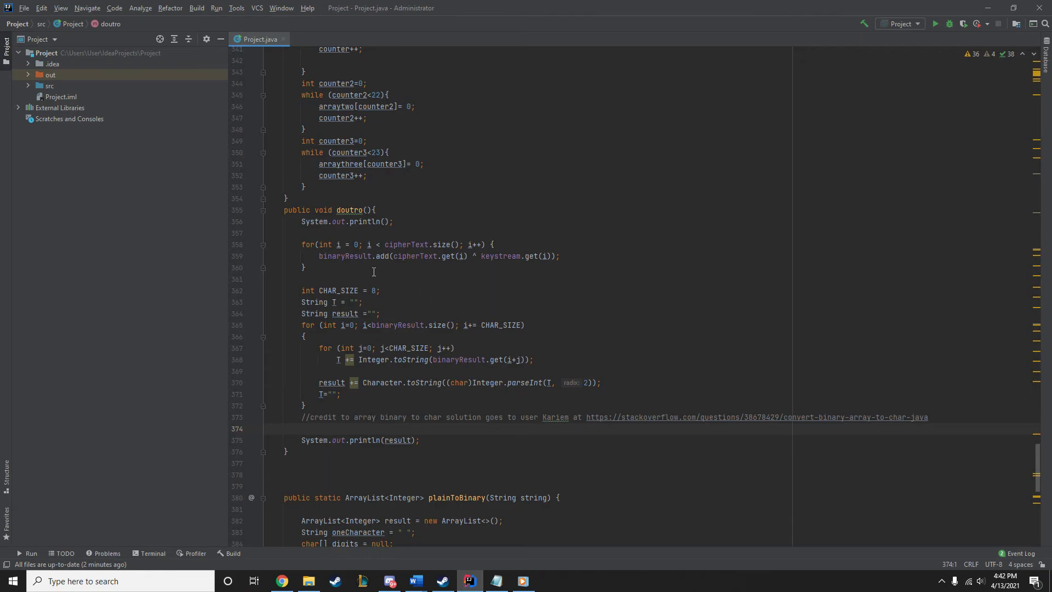
pyautogui.moveTo(493, 383)
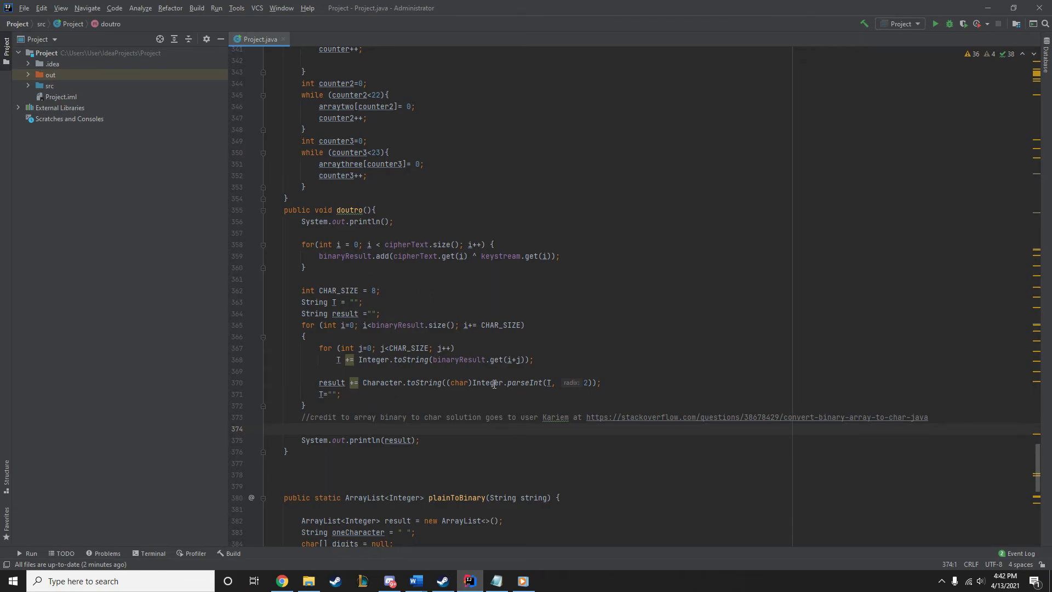
pyautogui.moveTo(934, 23)
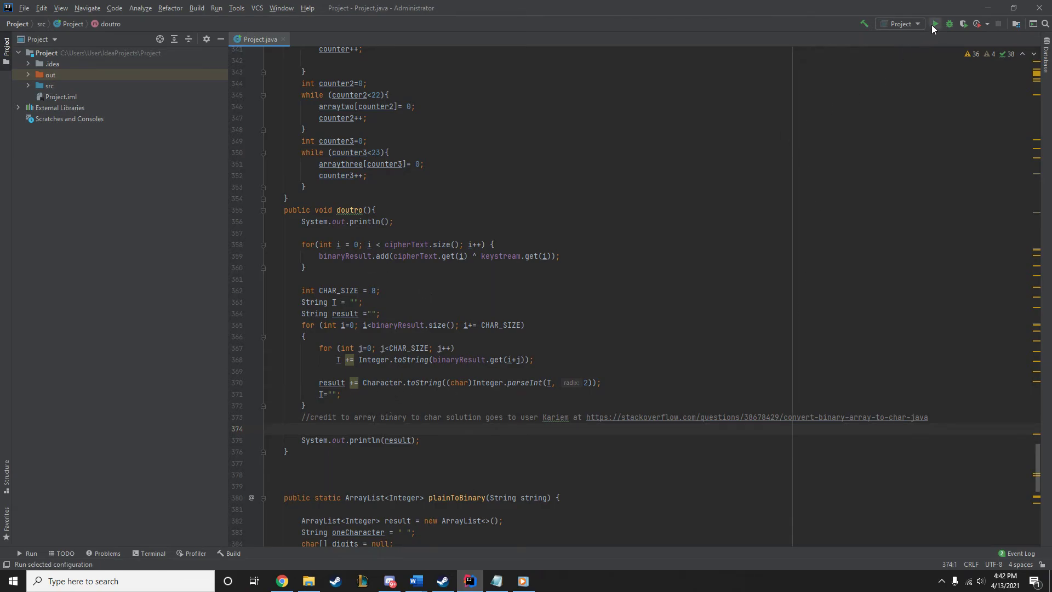
# - Run the cipher program and submit the ciphertext to decrypt it back to the plaintext
pyautogui.click(934, 24)
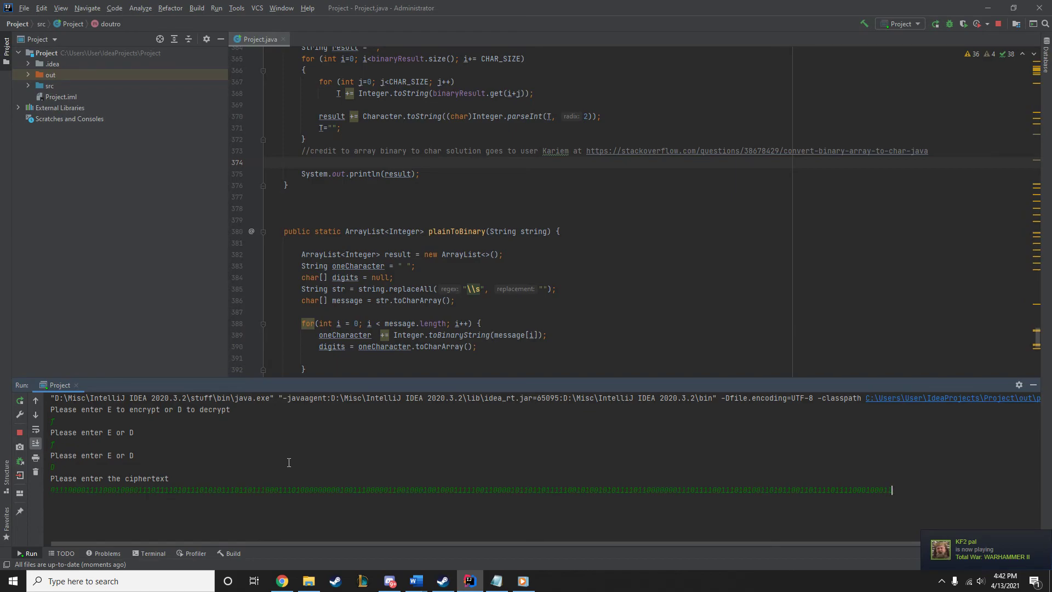
pyautogui.press('enter')
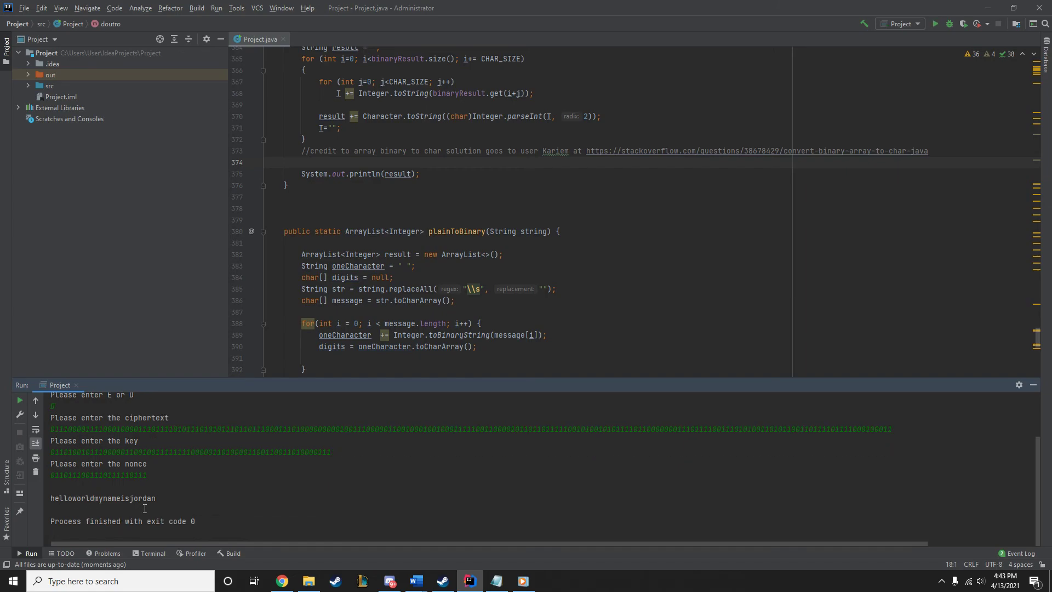
pyautogui.moveTo(777, 513)
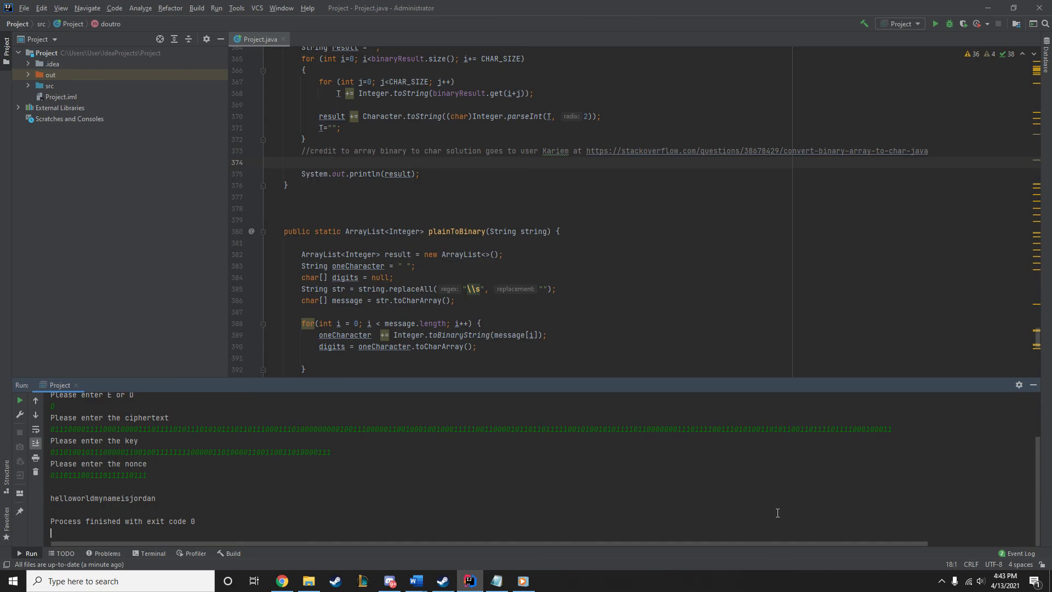
pyautogui.moveTo(328, 530)
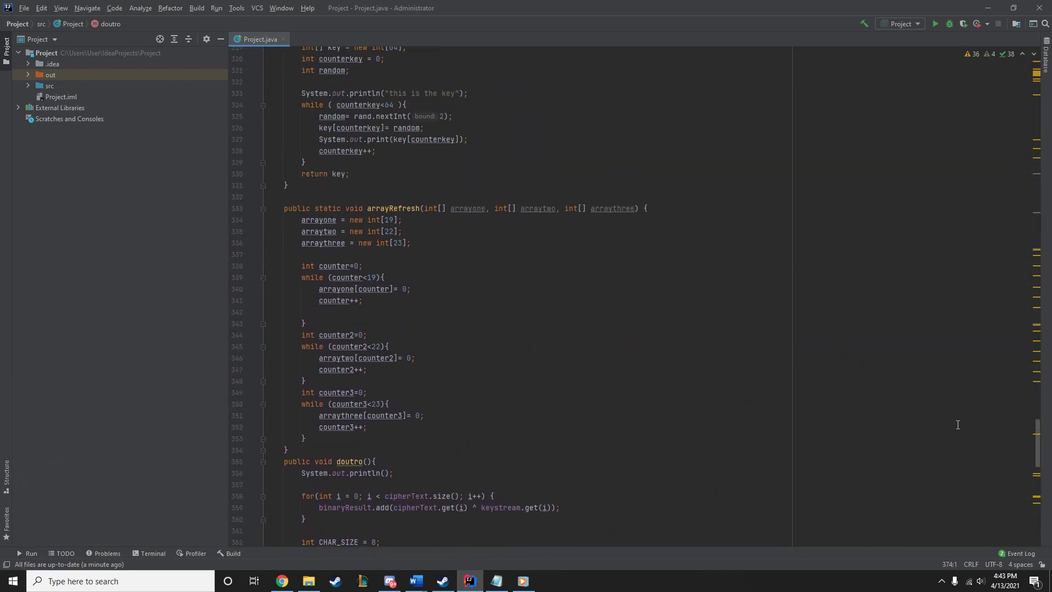
pyautogui.scroll(3)
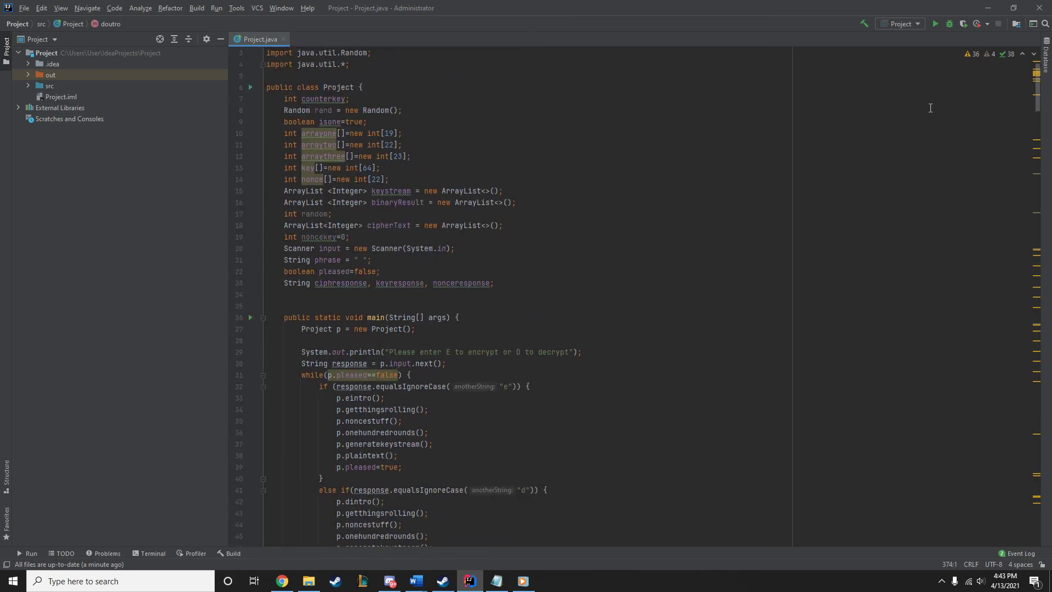
pyautogui.moveTo(890, 136)
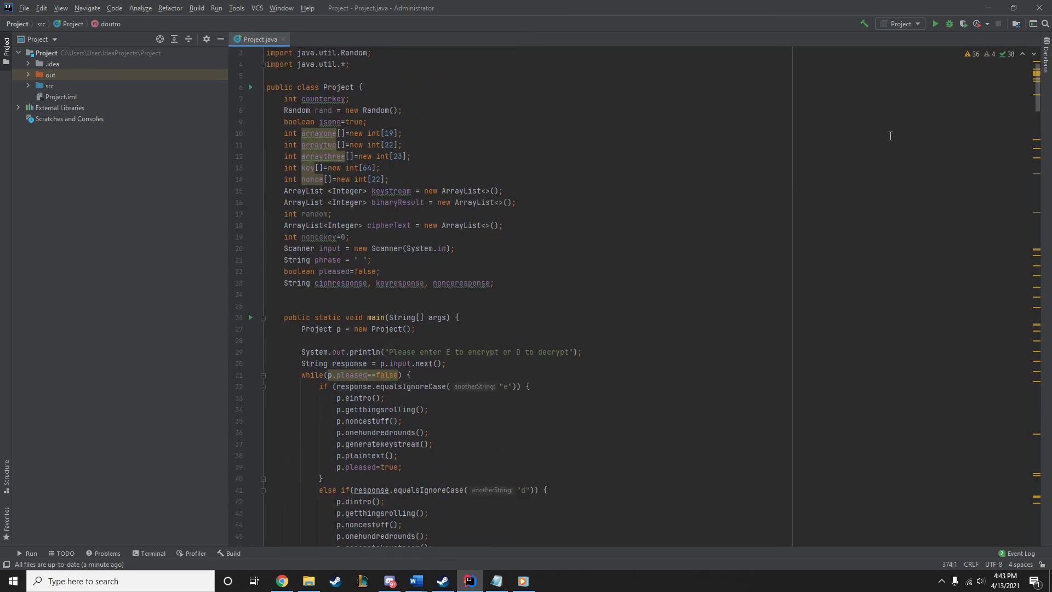
pyautogui.moveTo(584, 311)
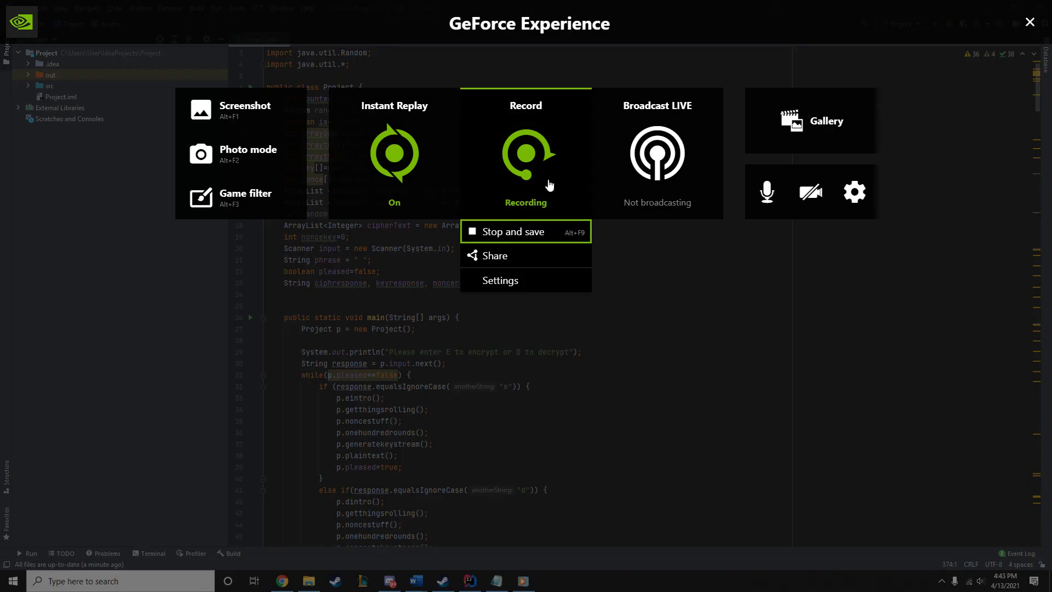
pyautogui.moveTo(533, 235)
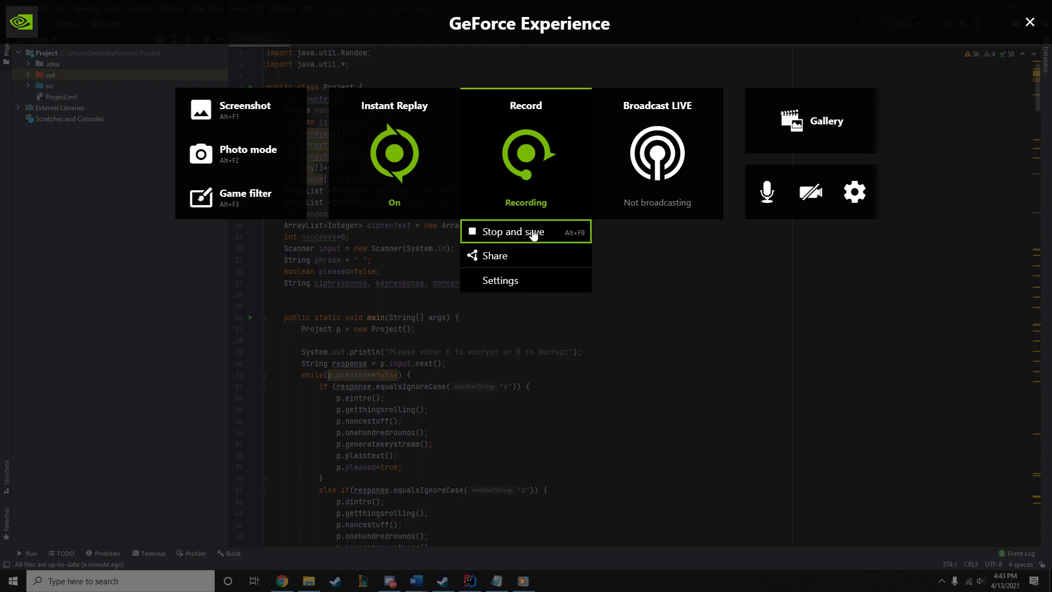